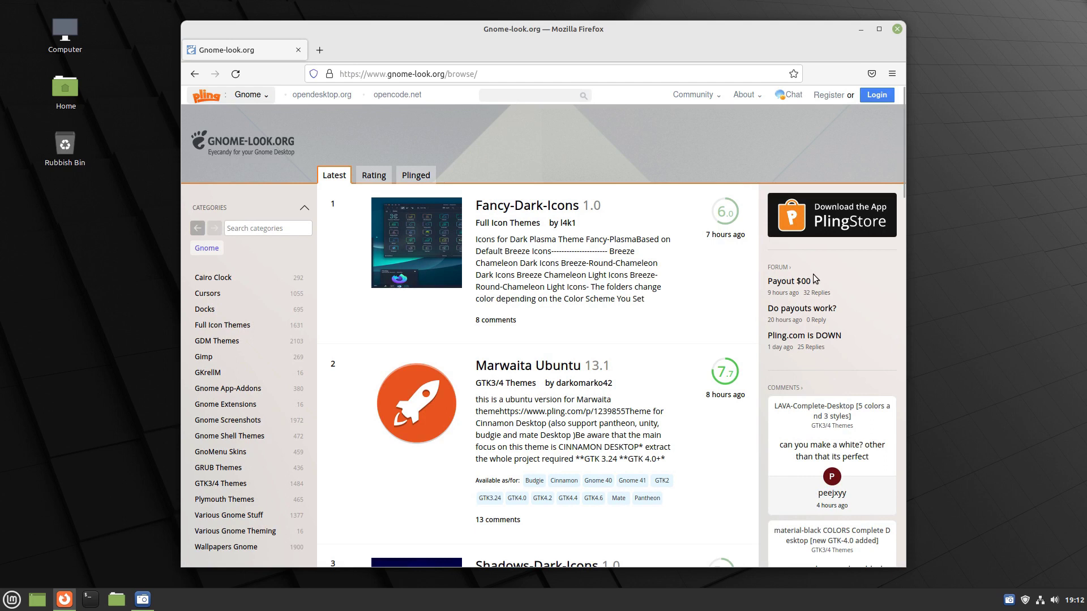
{"action": "mouse_move", "coordinate": [222, 324]}
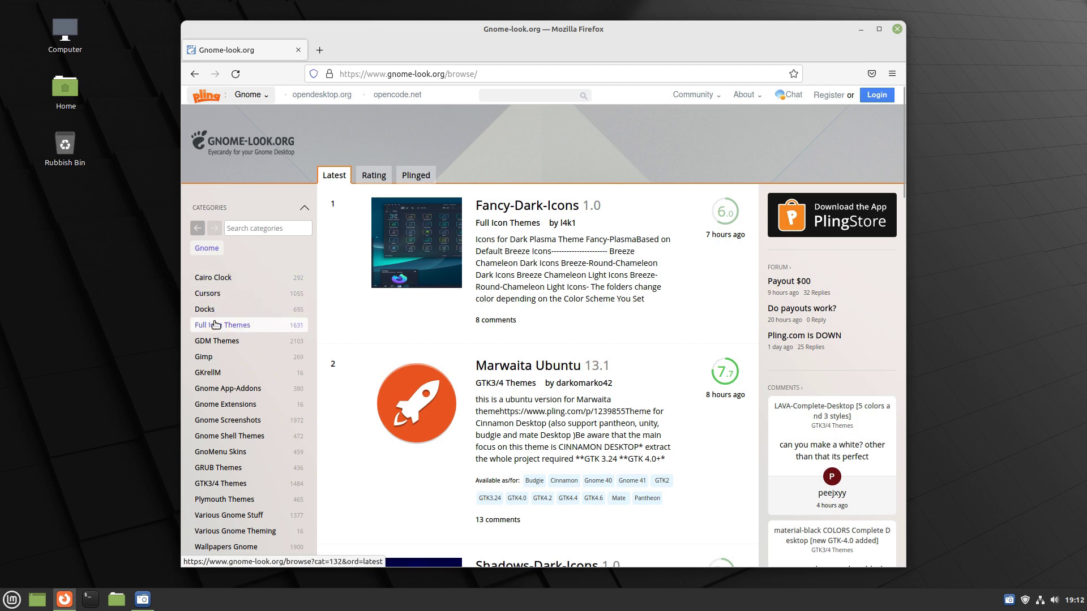
{"action": "mouse_move", "coordinate": [203, 507]}
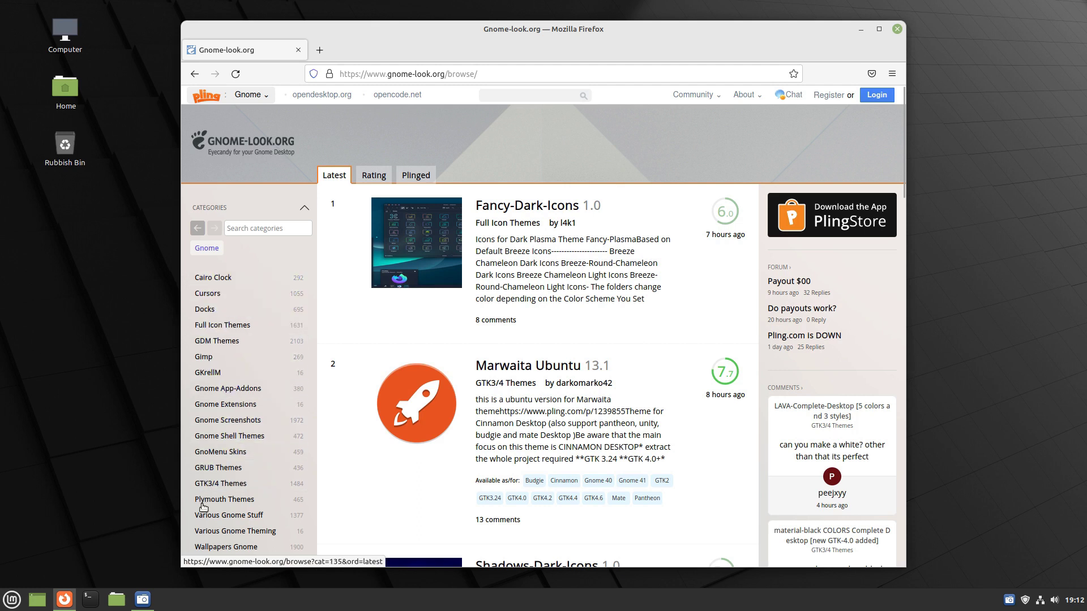
- Search Gnome-look.org for 'fluent' and open the Fluent round gtk theme page
{"action": "scroll", "scroll_direction": "down", "scroll_amount": 3}
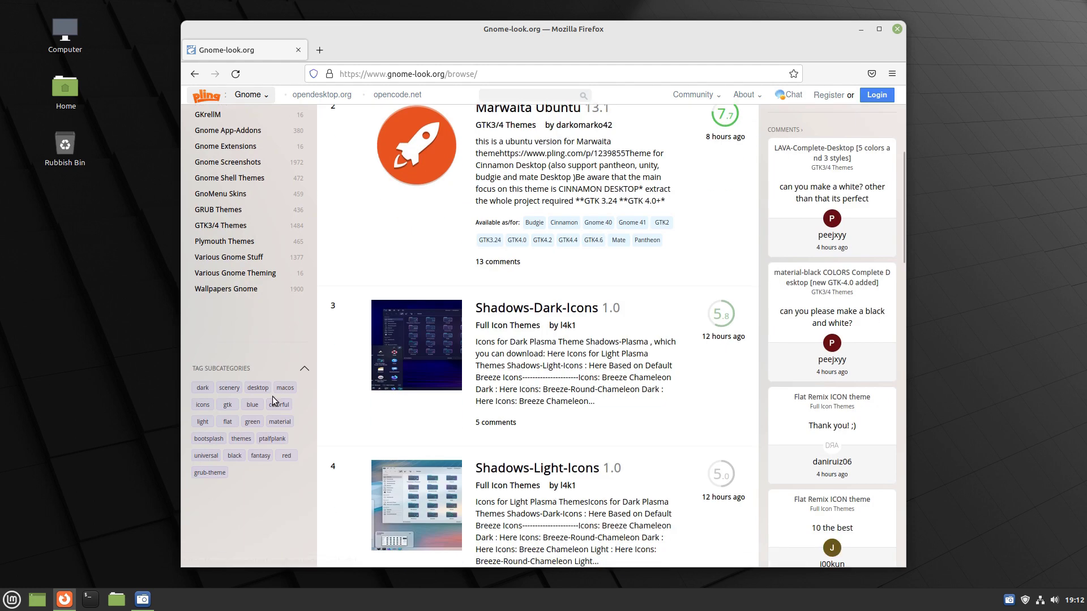
{"action": "scroll", "scroll_direction": "up", "scroll_amount": 3}
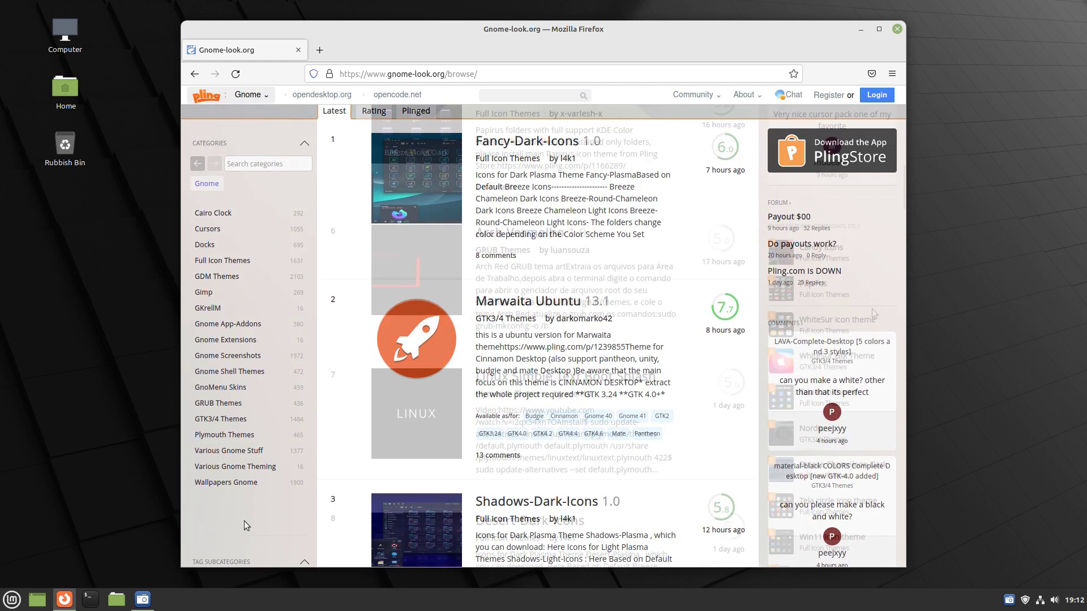
{"action": "scroll", "scroll_direction": "down", "scroll_amount": 3}
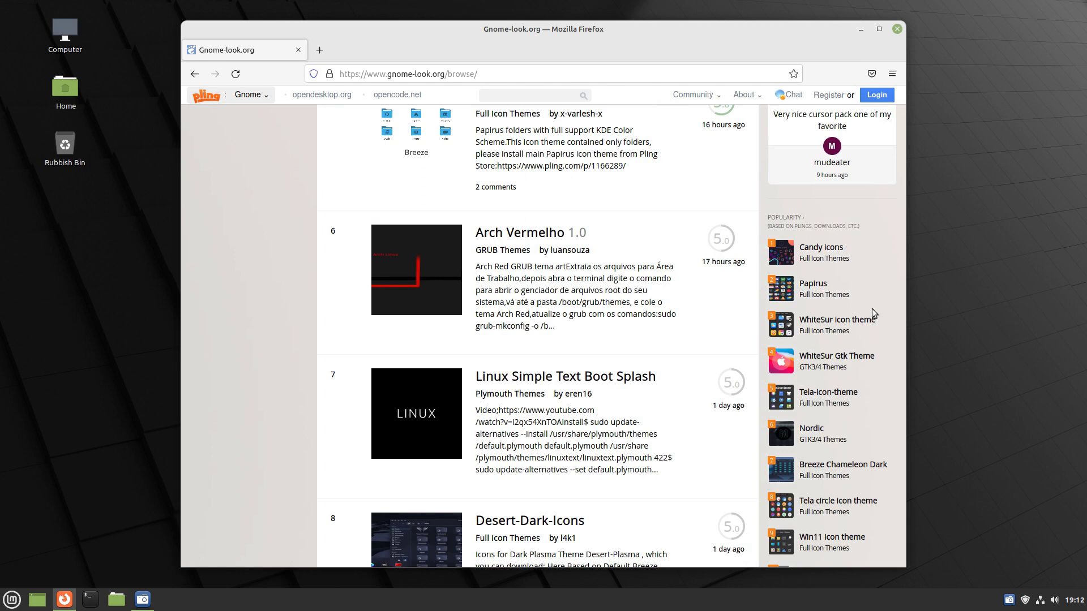
{"action": "scroll", "scroll_direction": "down", "scroll_amount": 3}
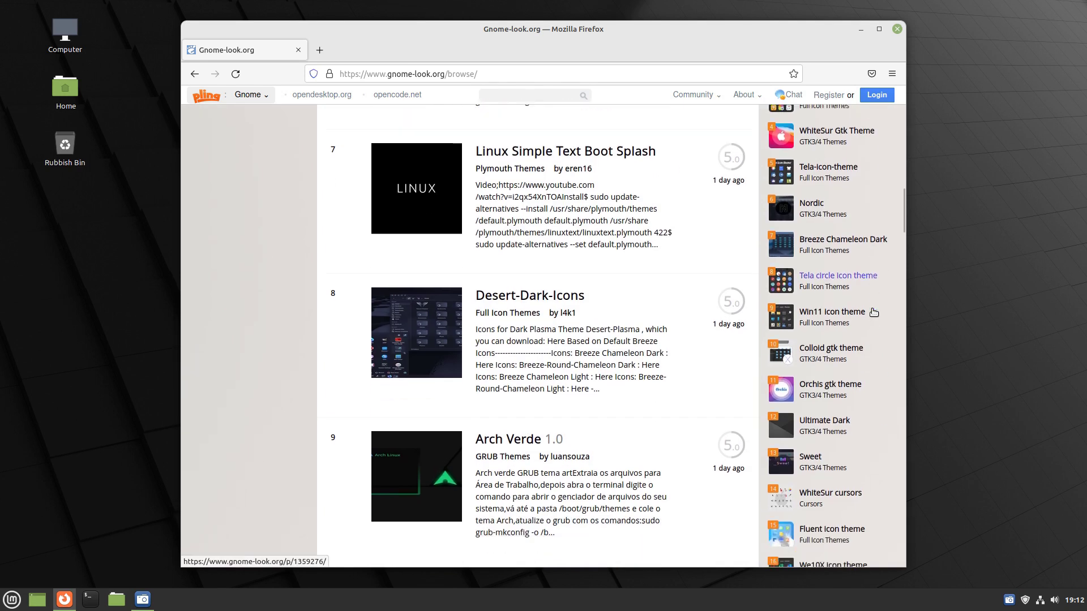
{"action": "scroll", "scroll_direction": "down", "scroll_amount": 3}
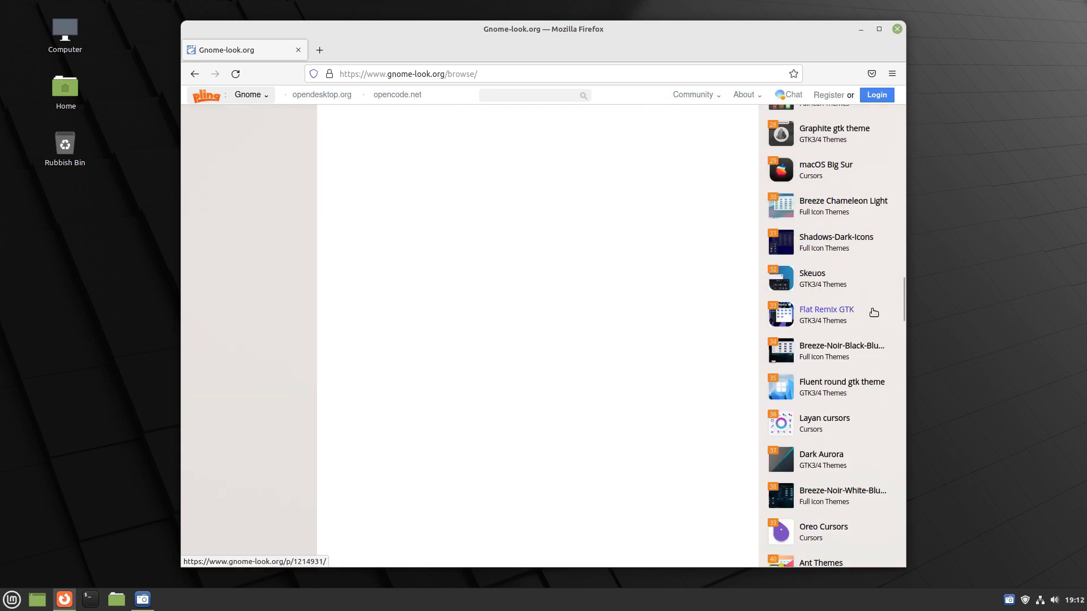
{"action": "scroll", "scroll_direction": "down", "scroll_amount": 3}
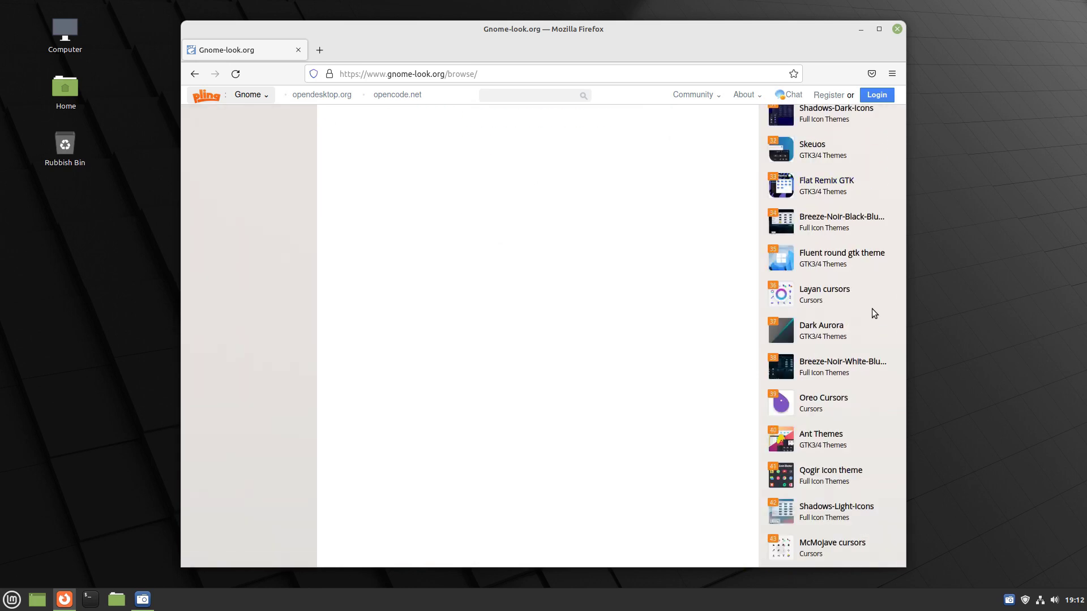
{"action": "type", "text": "fluent"}
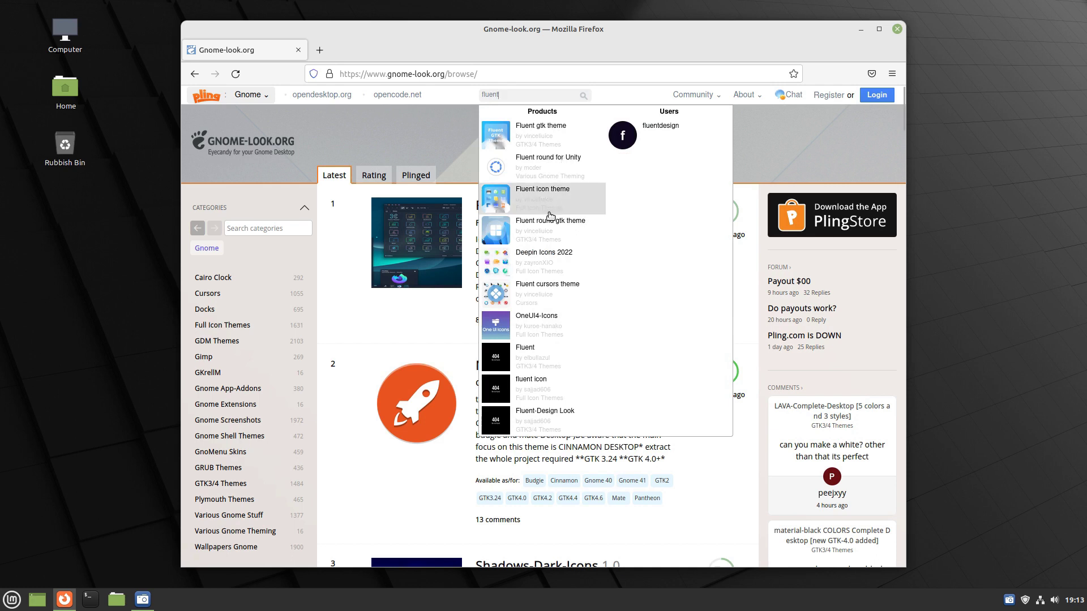
{"action": "left_click", "coordinate": [550, 224]}
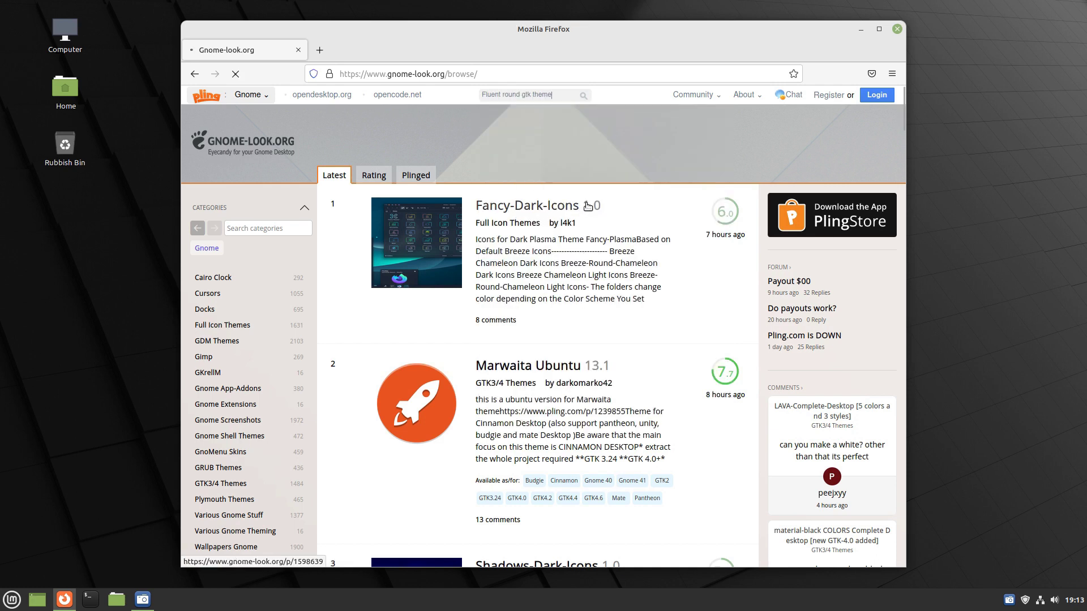
{"action": "key", "text": "Return"}
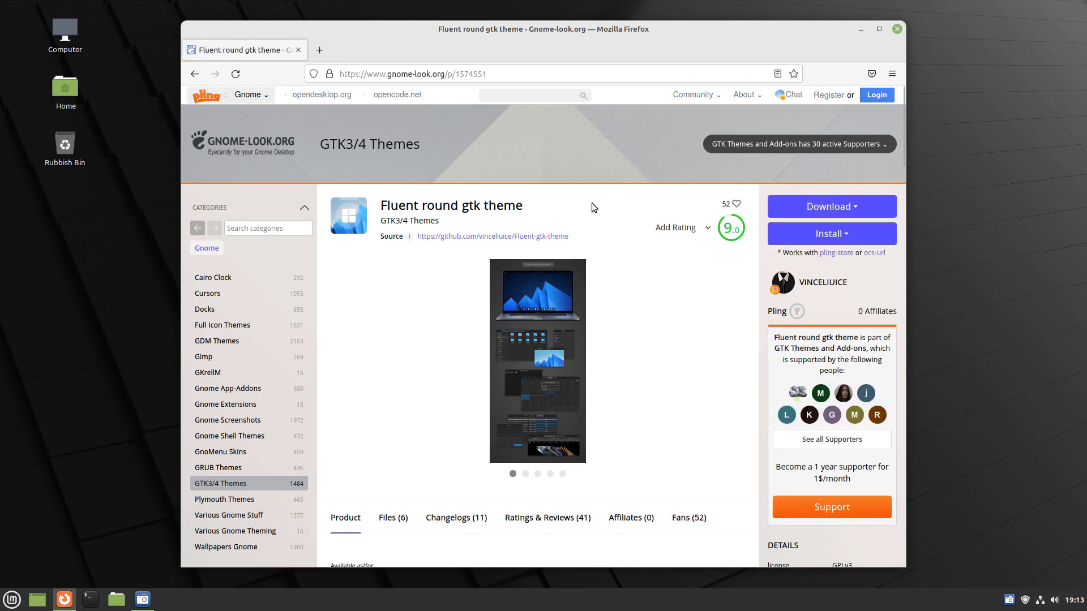
- Browse the theme's preview screenshots and open the Wallpaper link in a new tab
{"action": "left_click", "coordinate": [730, 360]}
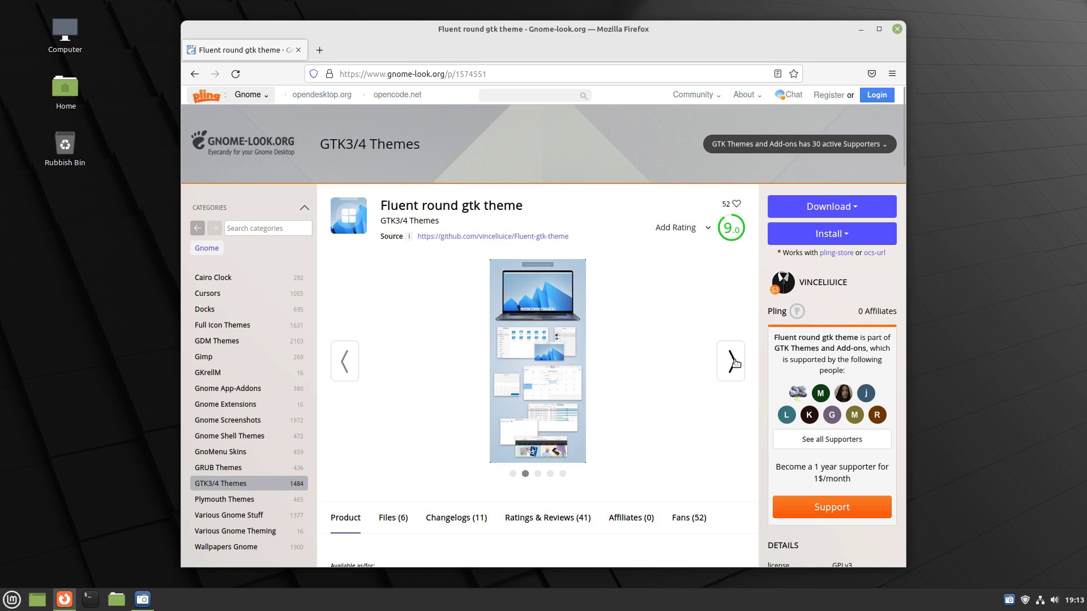
{"action": "left_click", "coordinate": [730, 360]}
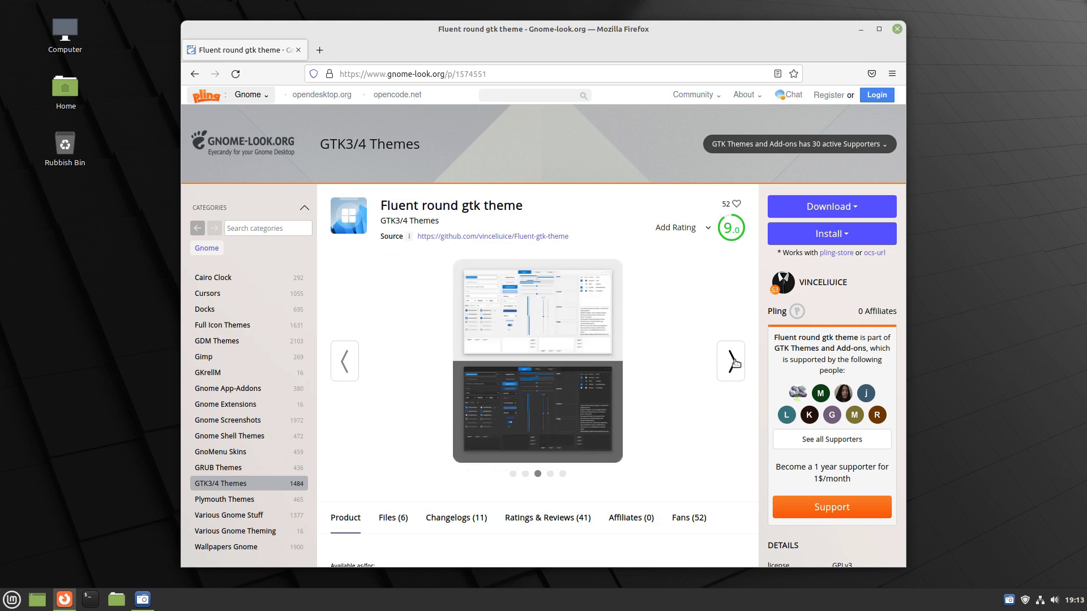
{"action": "left_click", "coordinate": [730, 361]}
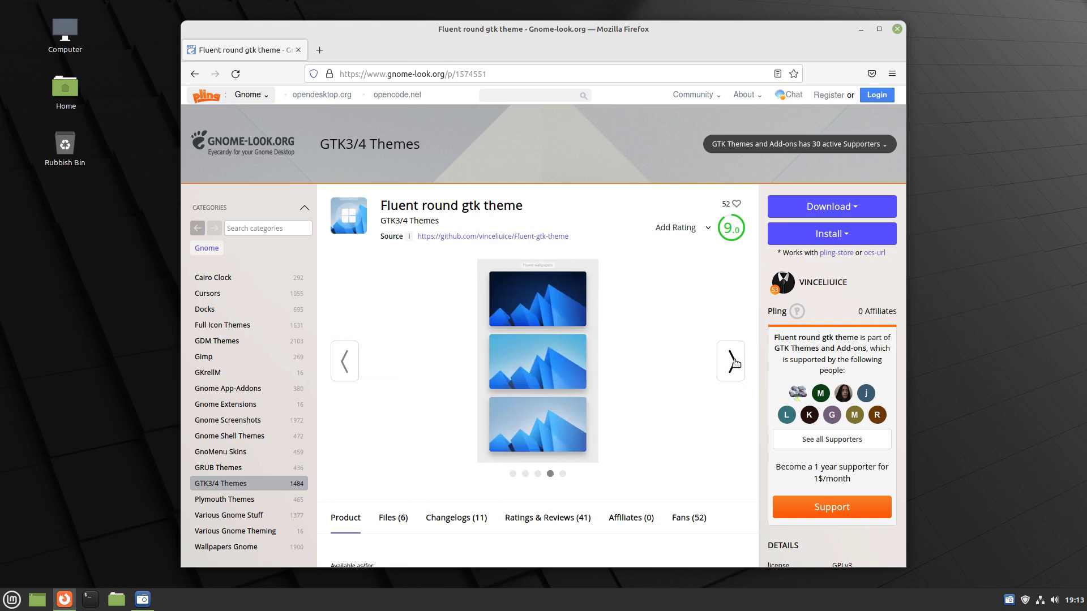
{"action": "left_click", "coordinate": [729, 361]}
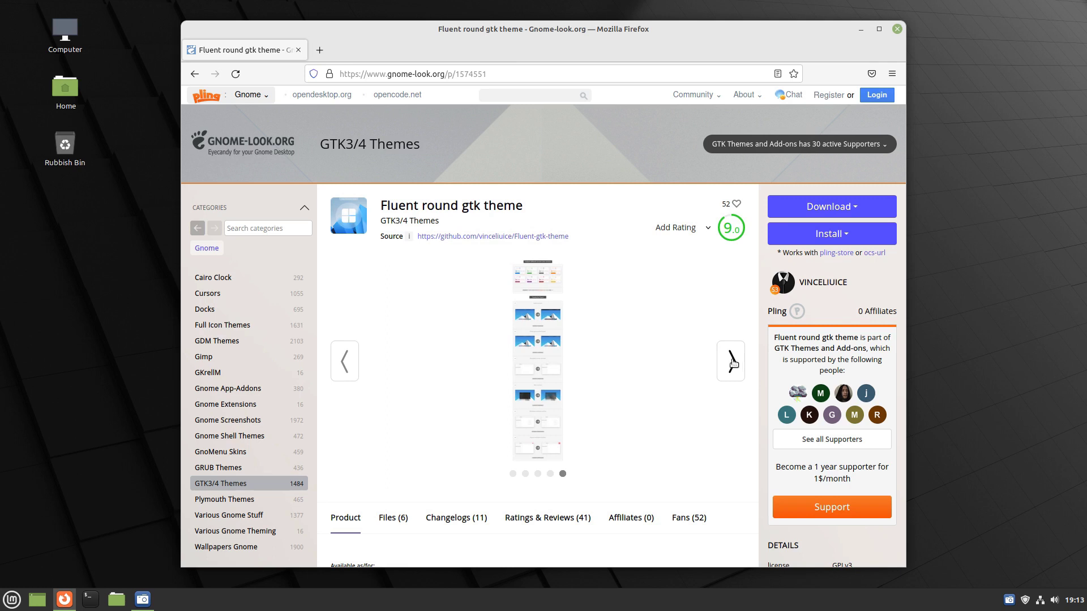
{"action": "scroll", "scroll_direction": "down", "scroll_amount": 3}
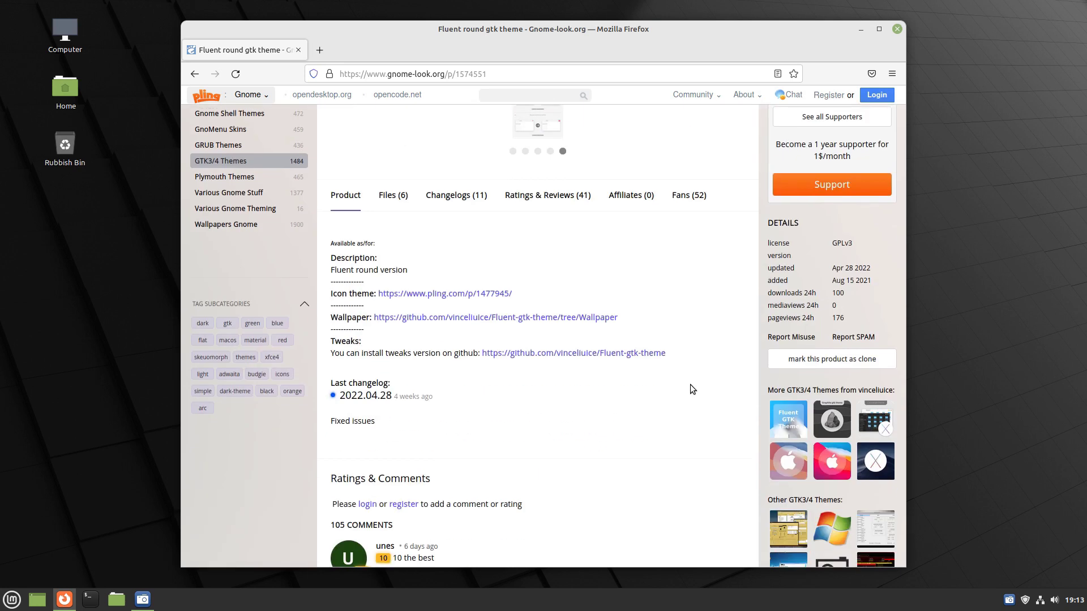
{"action": "left_click", "coordinate": [573, 353]}
{"action": "type", "text": "fluent"}
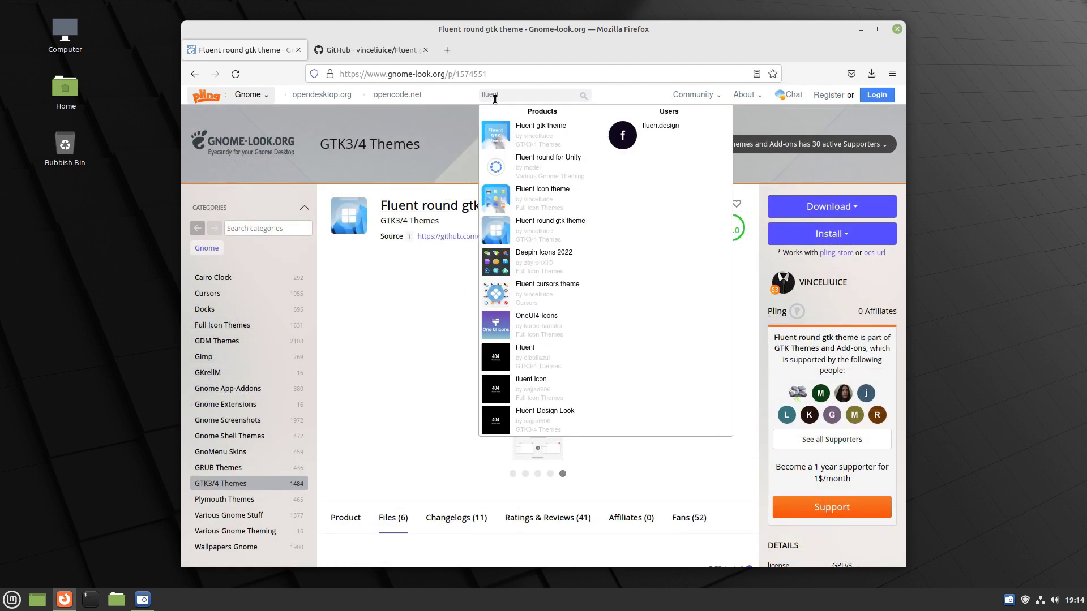
- Download Fluent-orange.tar.xz (3.03 MB) from the Fluent icon theme, then view the wallpaper repository tab
{"action": "left_click", "coordinate": [543, 189]}
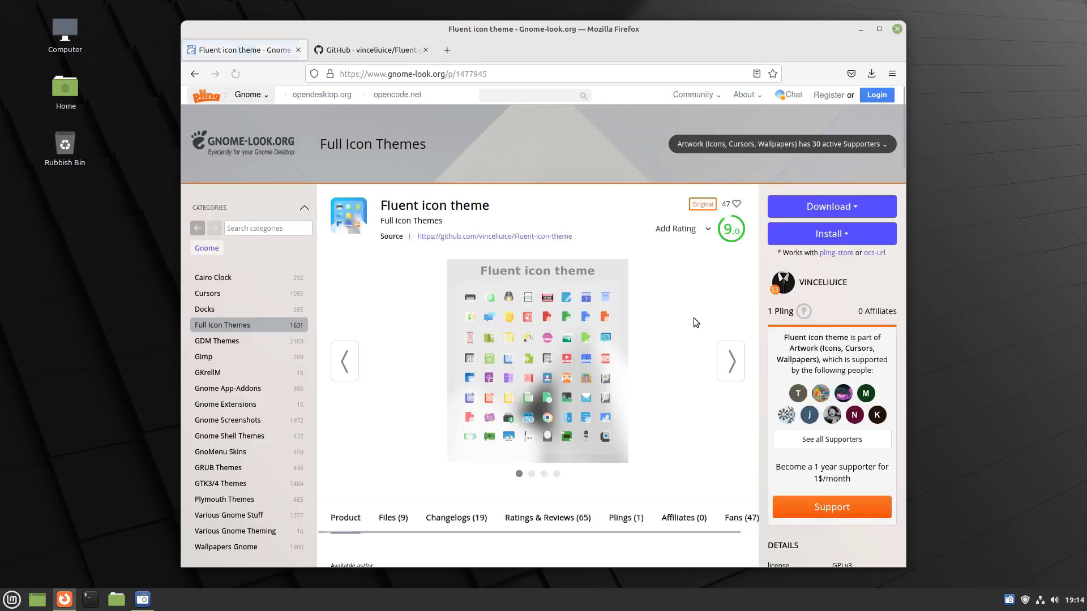
{"action": "scroll", "scroll_direction": "down", "scroll_amount": 3}
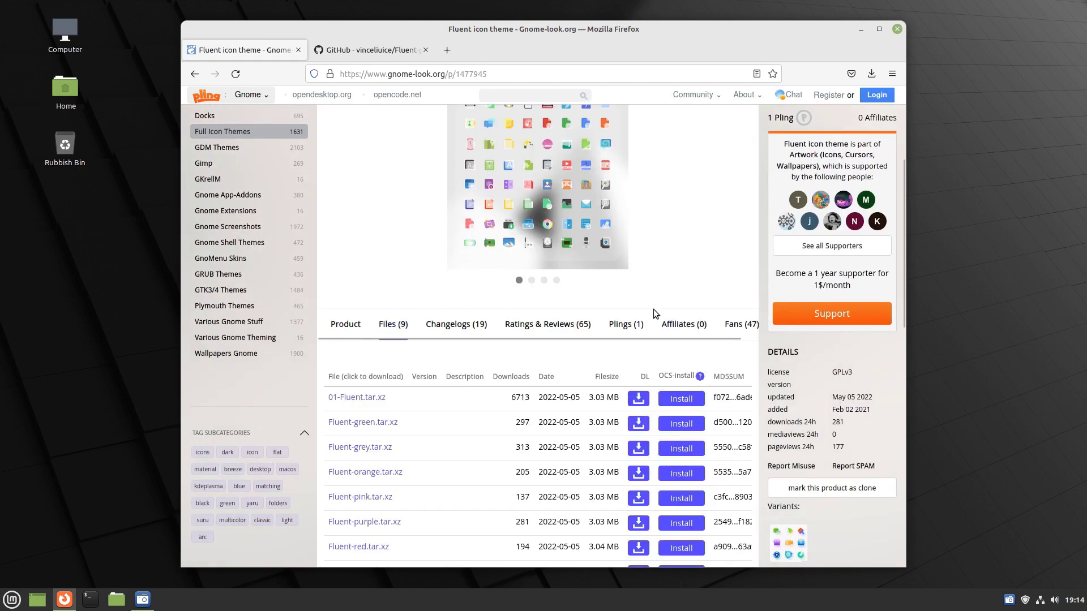
{"action": "scroll", "scroll_direction": "up", "scroll_amount": 3}
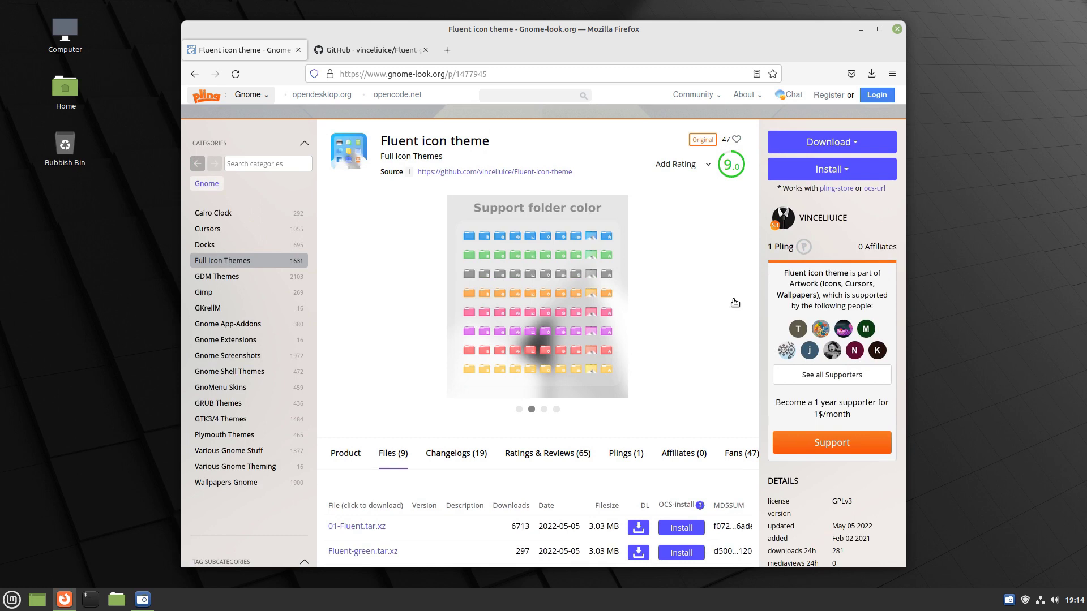
{"action": "scroll", "scroll_direction": "down", "scroll_amount": 3}
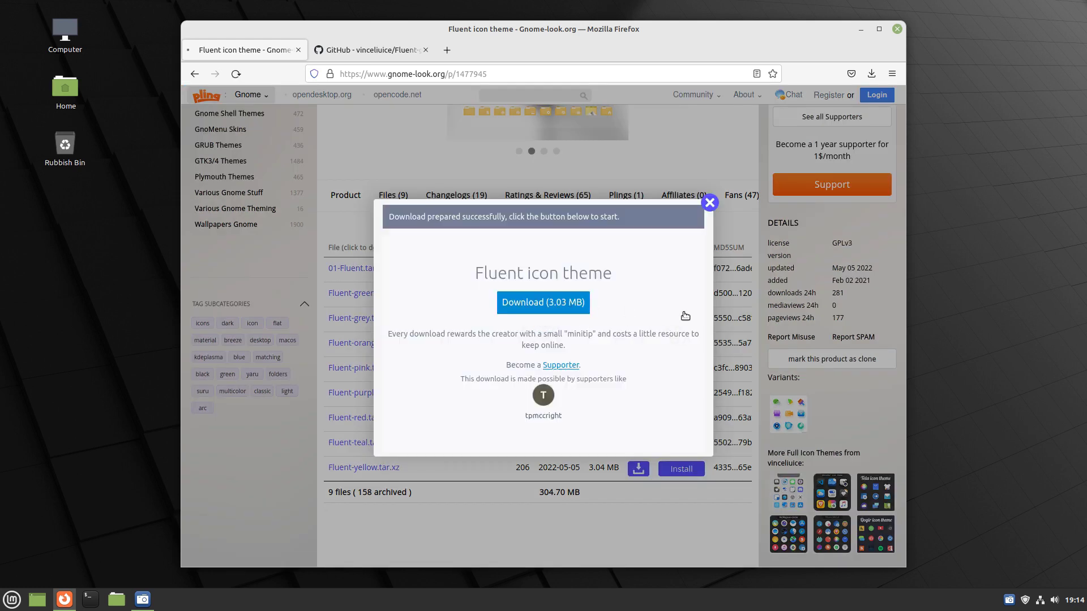
{"action": "left_click", "coordinate": [708, 203]}
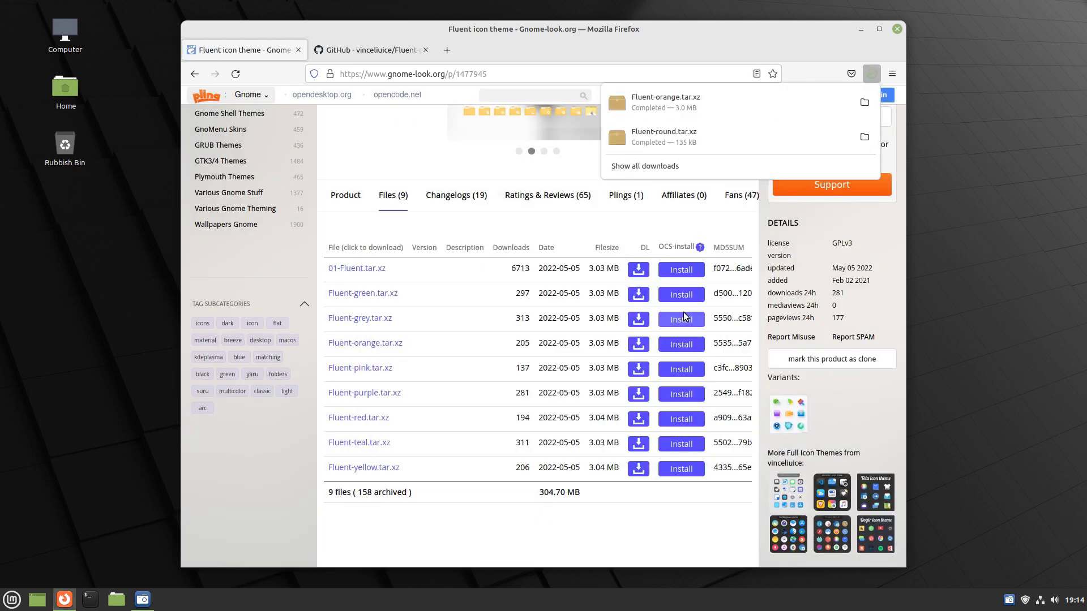
{"action": "left_click", "coordinate": [371, 49]}
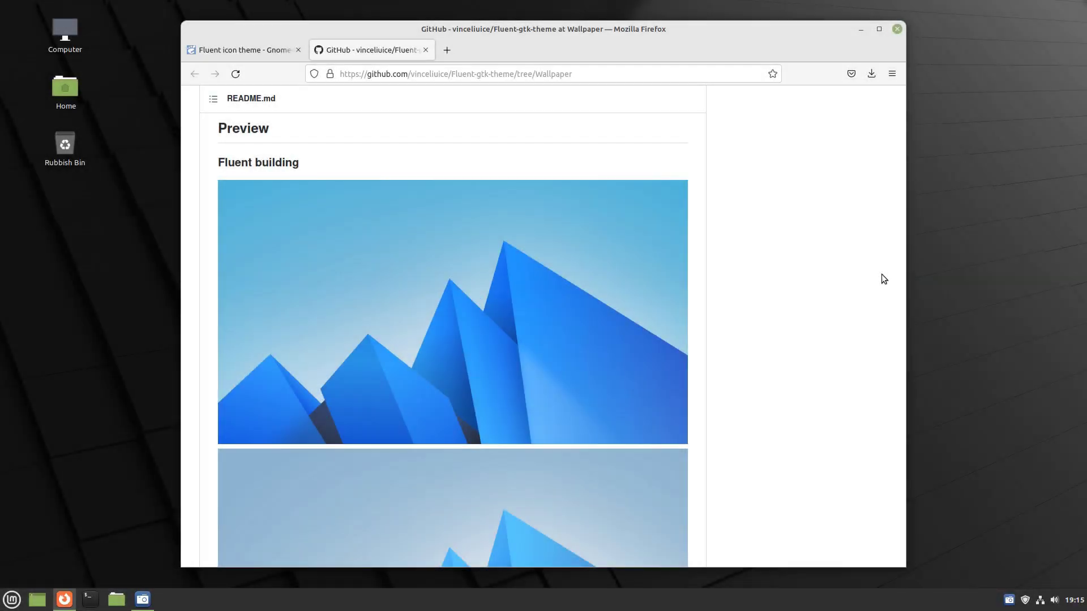
- Scroll the Wallpaper README and save the Fluent building day image as Fluent-building-day.jpg
{"action": "scroll", "scroll_direction": "down", "scroll_amount": 3}
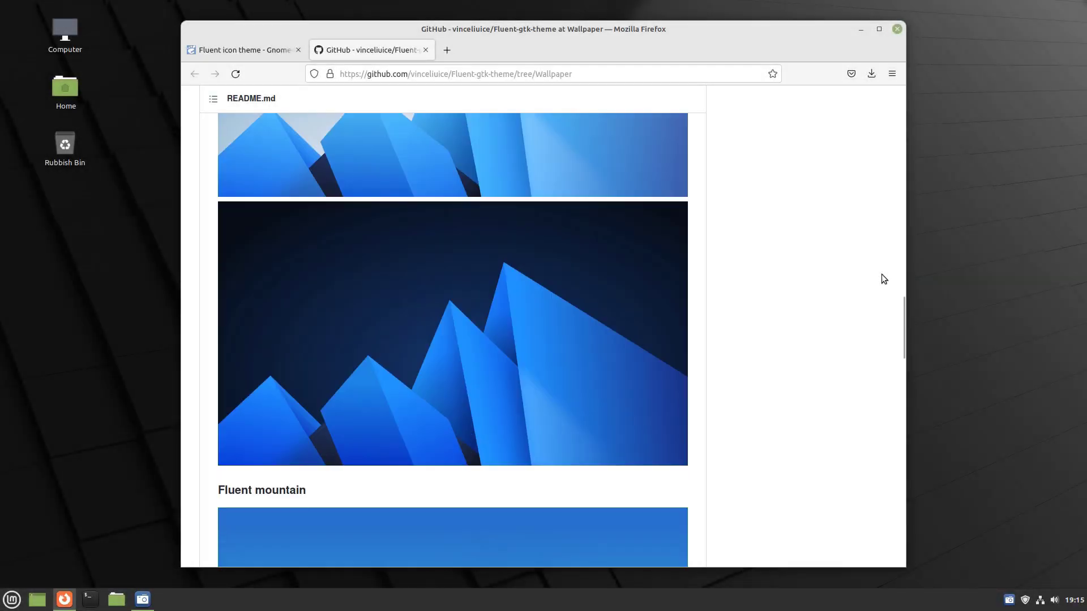
{"action": "scroll", "scroll_direction": "down", "scroll_amount": 3}
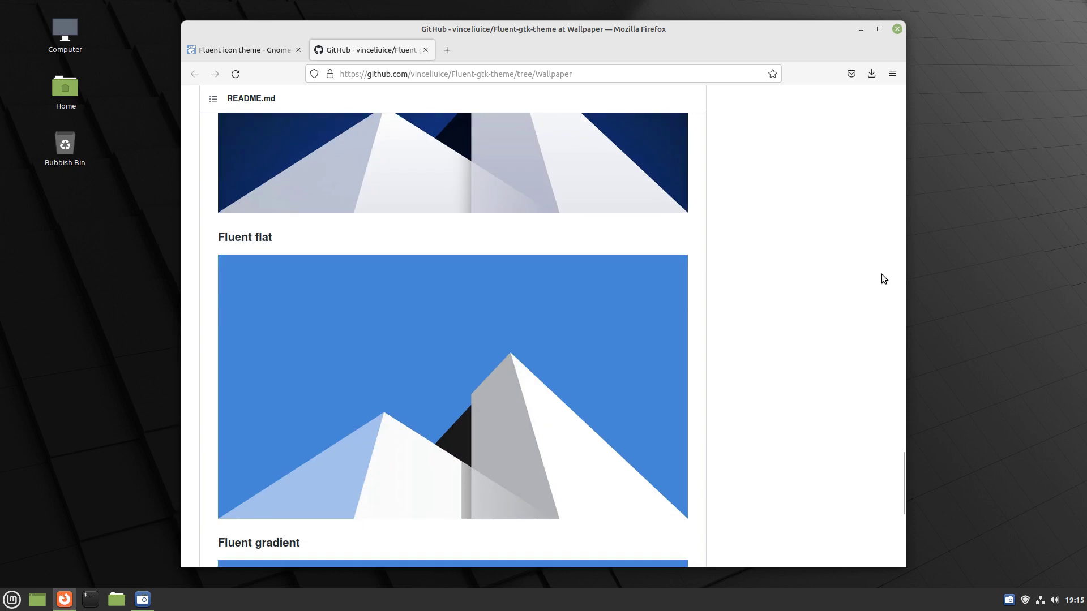
{"action": "scroll", "scroll_direction": "down", "scroll_amount": 3}
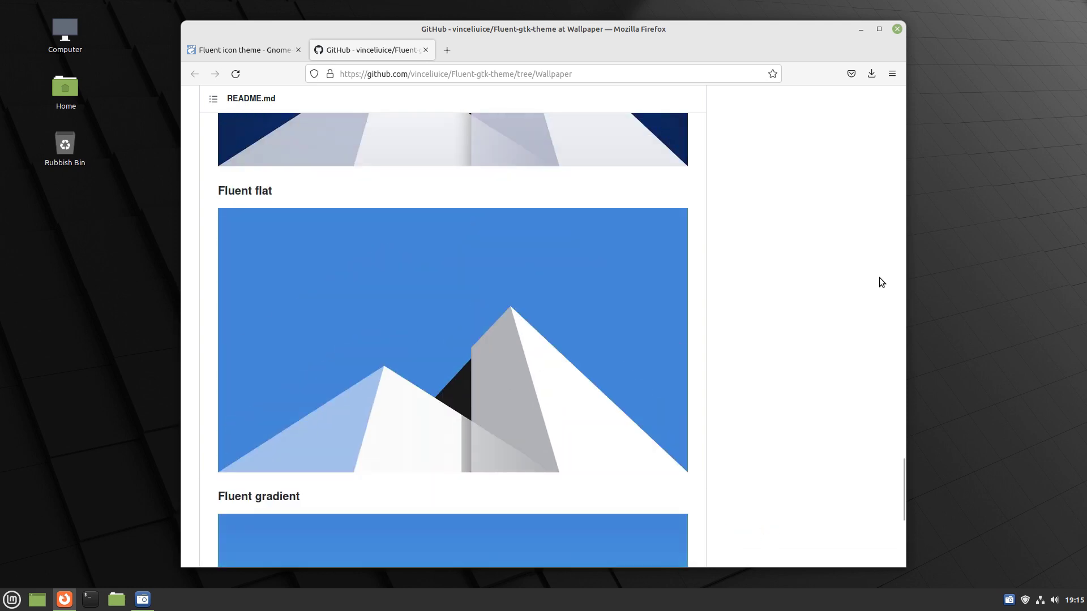
{"action": "scroll", "scroll_direction": "down", "scroll_amount": 3}
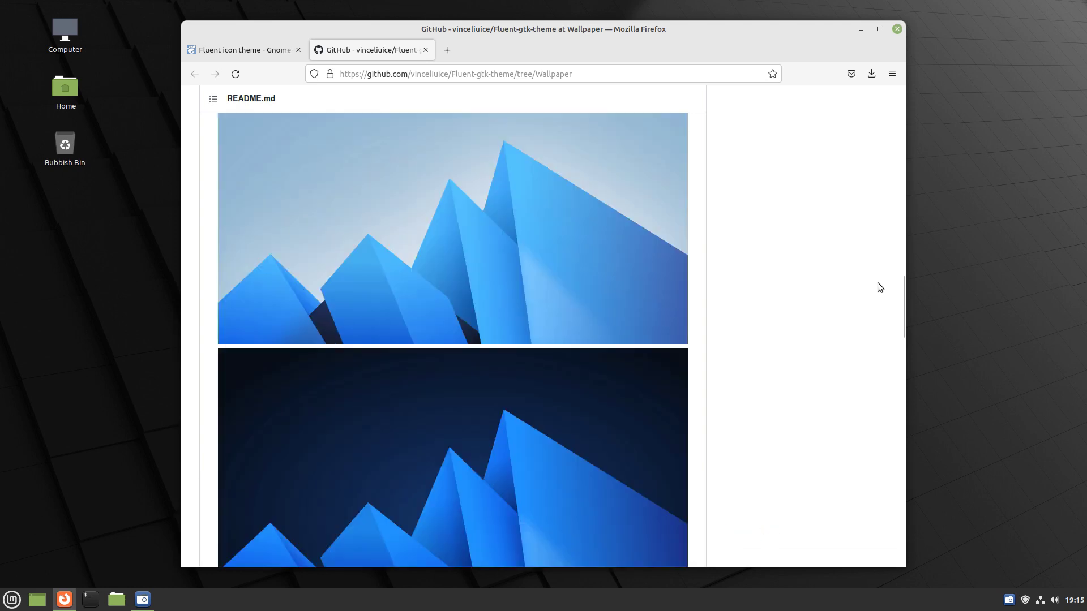
{"action": "scroll", "scroll_direction": "down", "scroll_amount": 3}
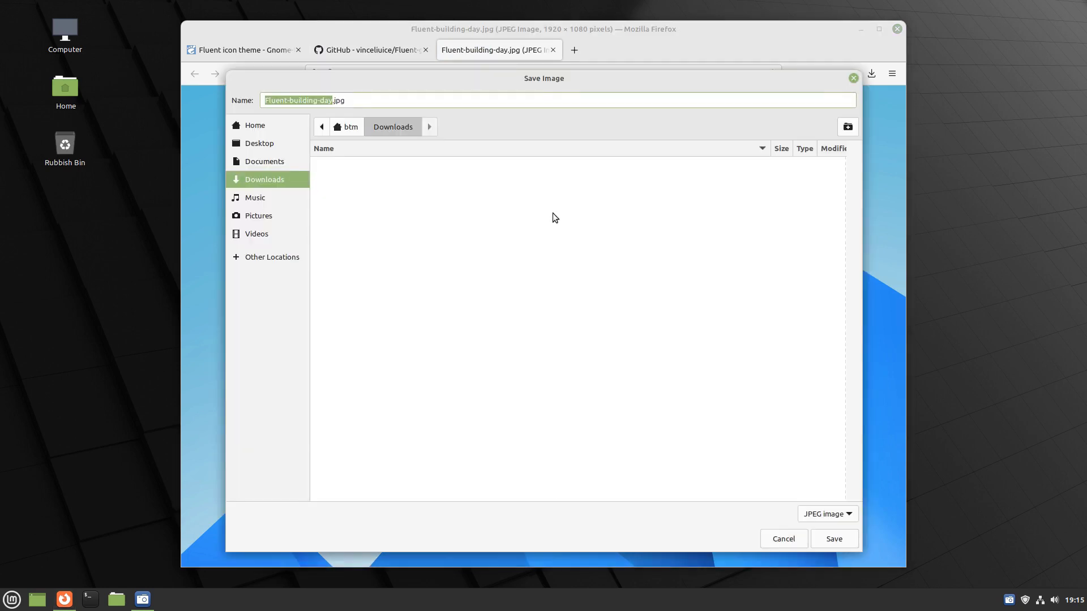
{"action": "left_click", "coordinate": [832, 538]}
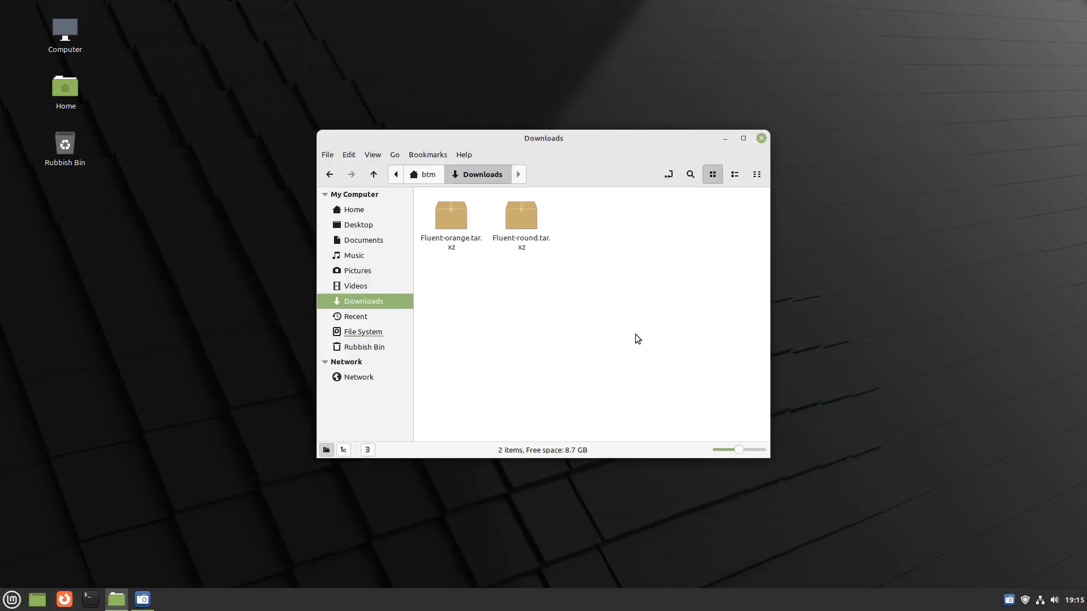
- Extract the Fluent-round.tar.xz archive in Downloads
{"action": "right_click", "coordinate": [521, 215]}
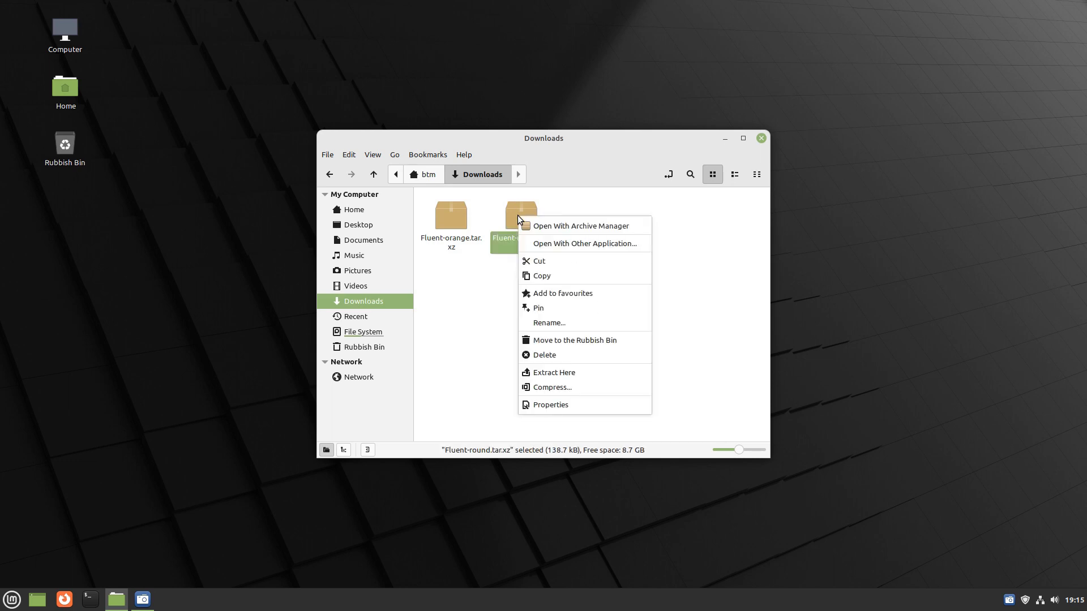
{"action": "left_click", "coordinate": [553, 373]}
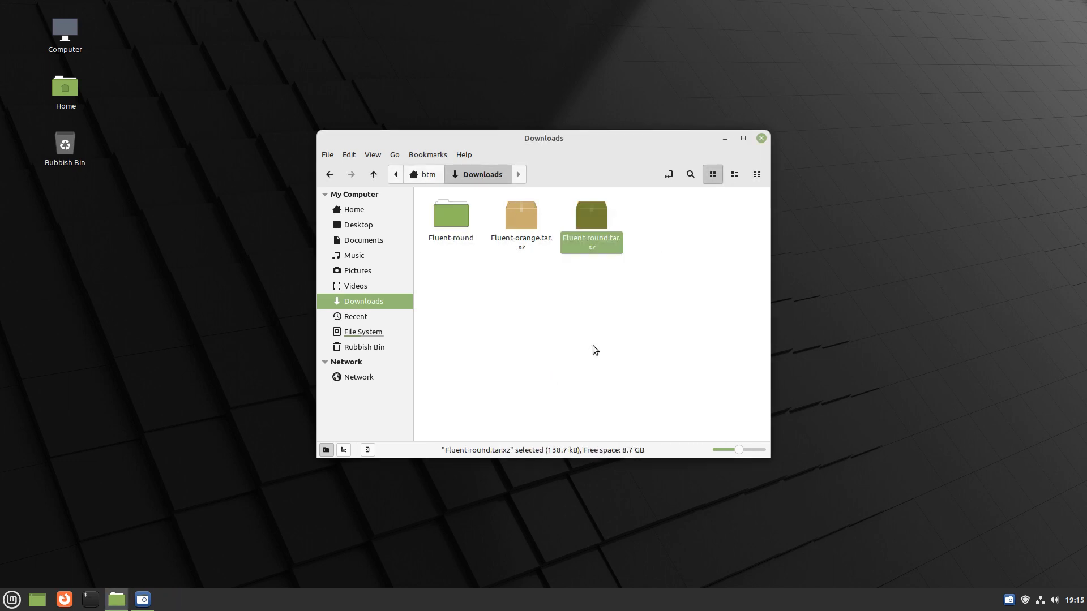
{"action": "left_click", "coordinate": [352, 209]}
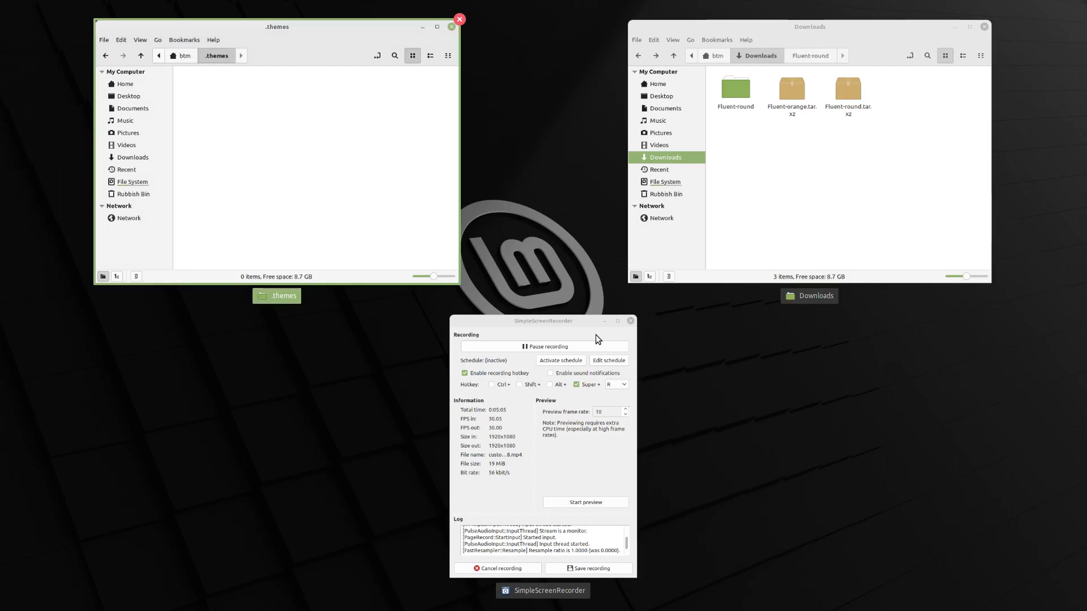
- Move the extracted Fluent-round folder into .themes and return to Downloads
{"action": "right_click", "coordinate": [735, 90]}
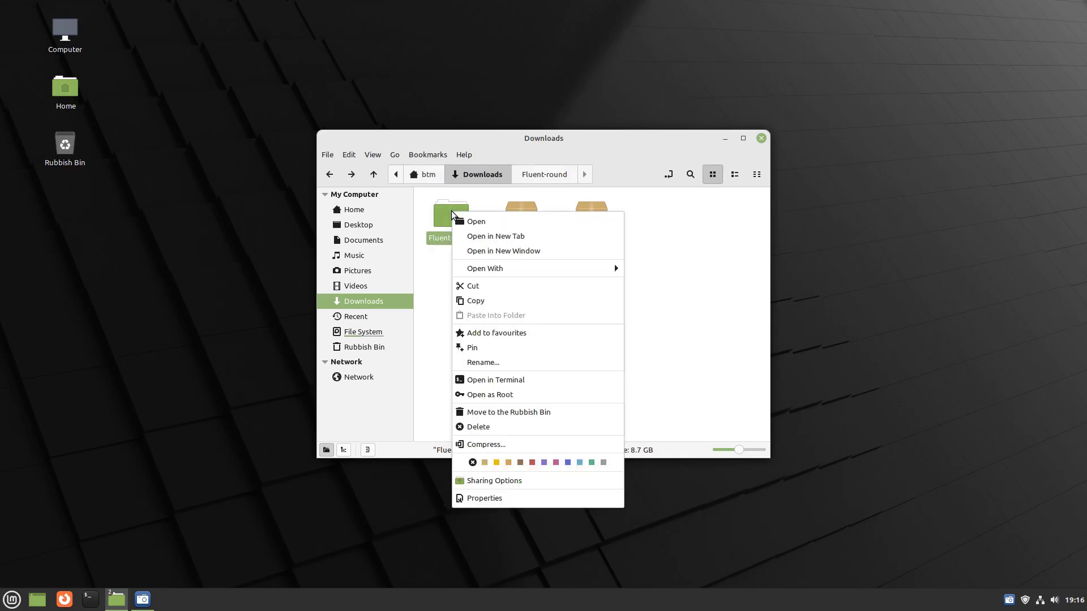
{"action": "left_click", "coordinate": [474, 285]}
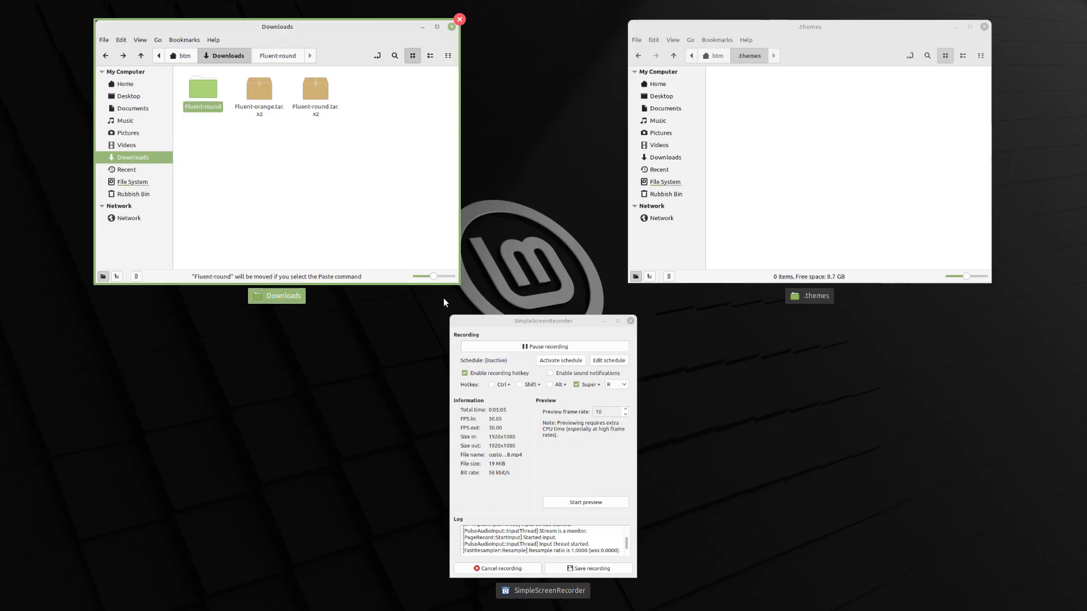
{"action": "left_click", "coordinate": [459, 19]}
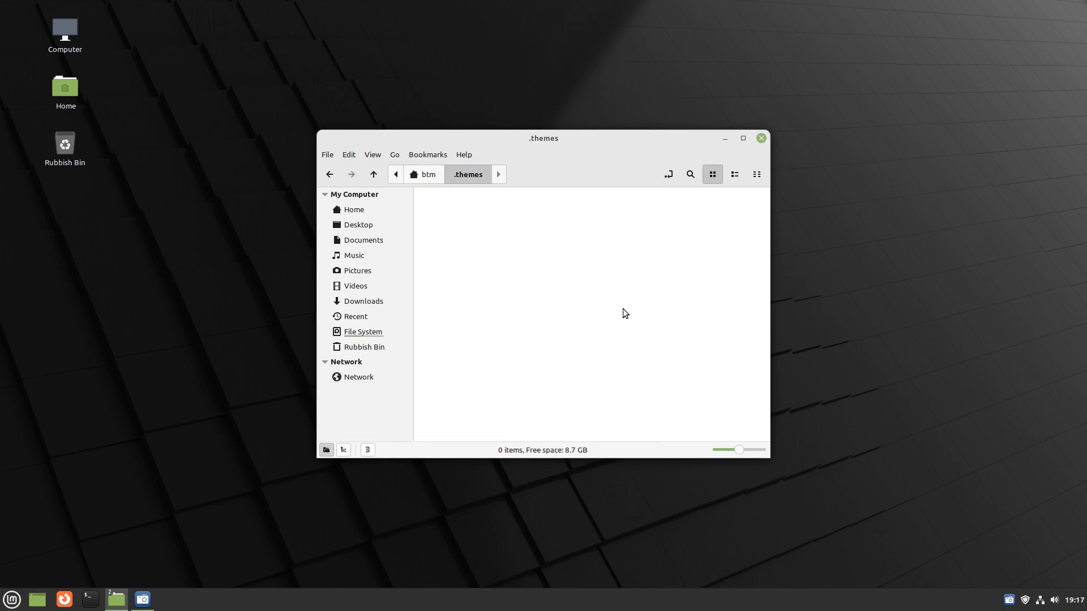
{"action": "left_click", "coordinate": [363, 301]}
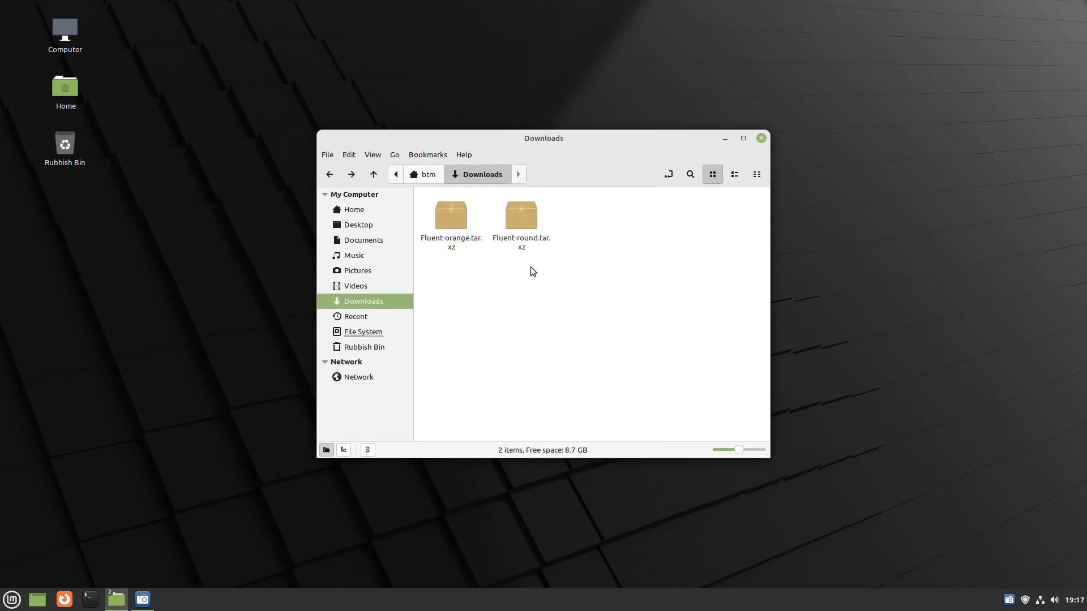
- Extract Fluent-orange.tar.xz, then cut its Fluent-orange and Fluent-orange-dark folders
{"action": "right_click", "coordinate": [450, 216]}
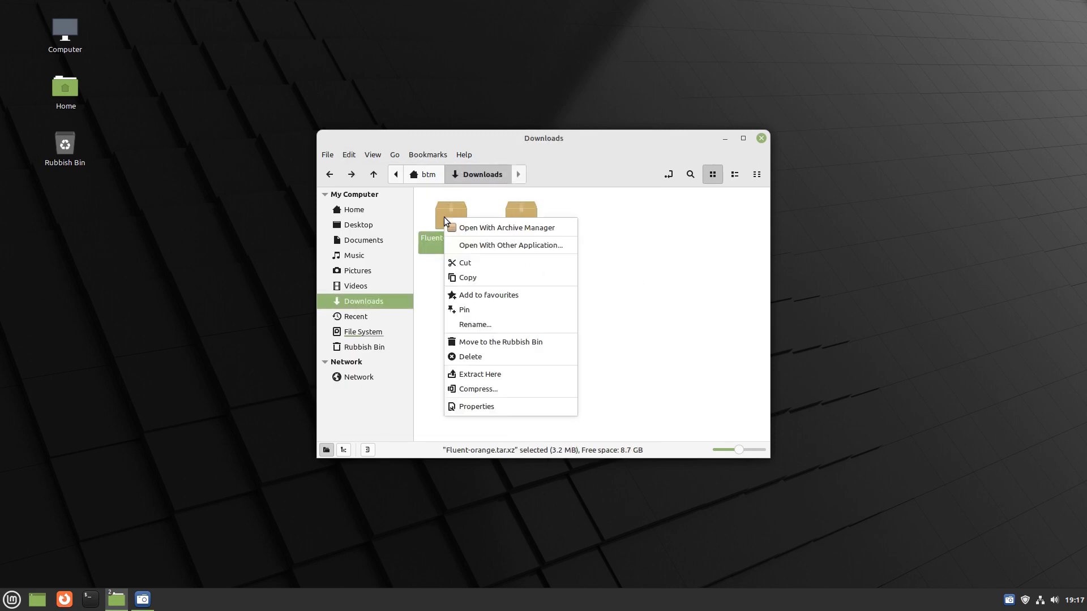
{"action": "left_click", "coordinate": [480, 373]}
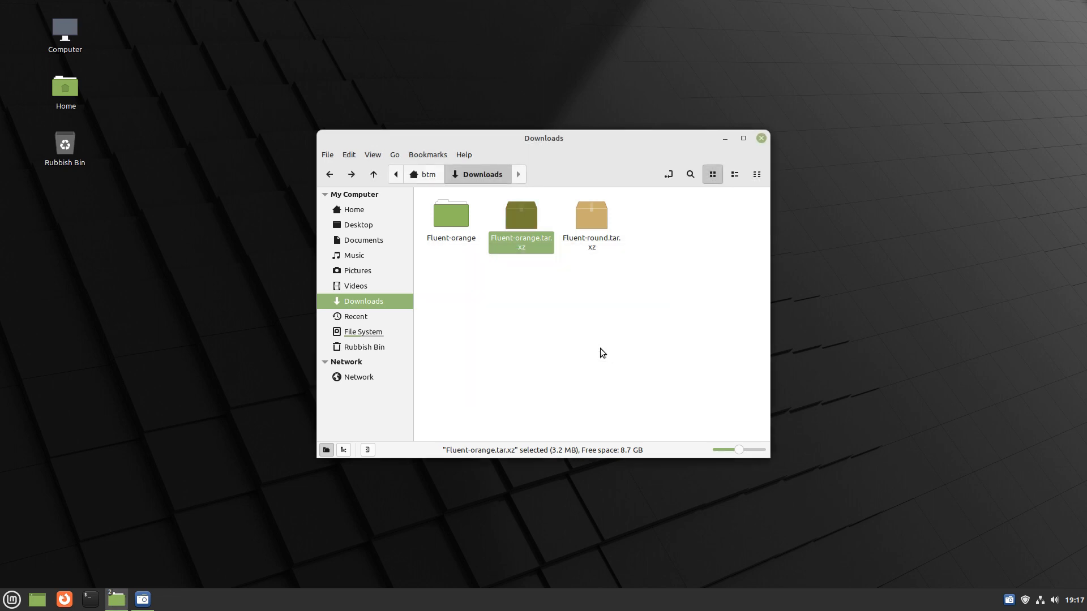
{"action": "double_click", "coordinate": [450, 213]}
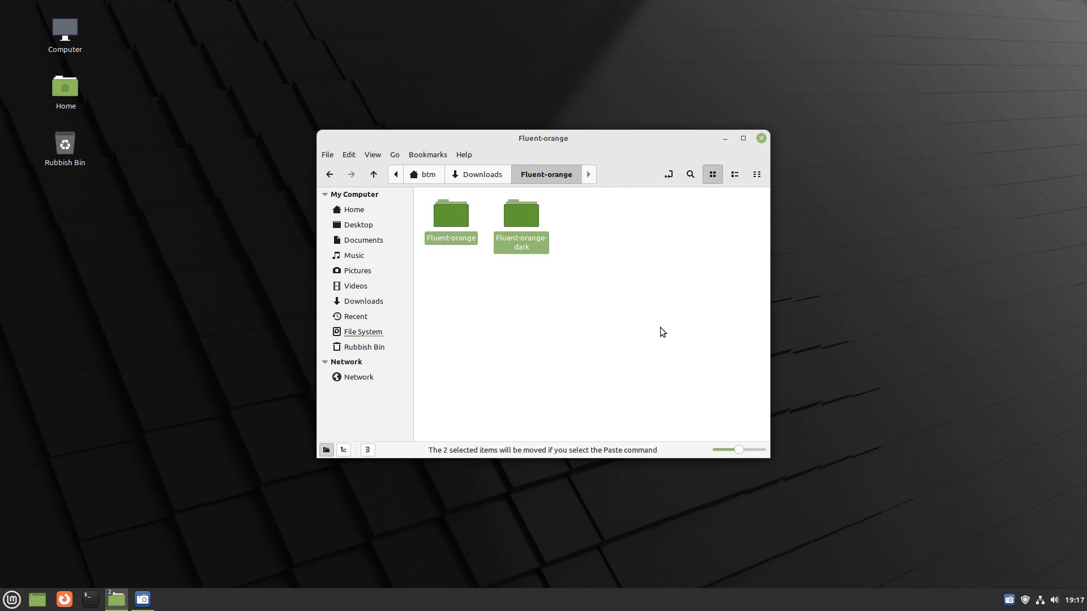
{"action": "left_click", "coordinate": [348, 154]}
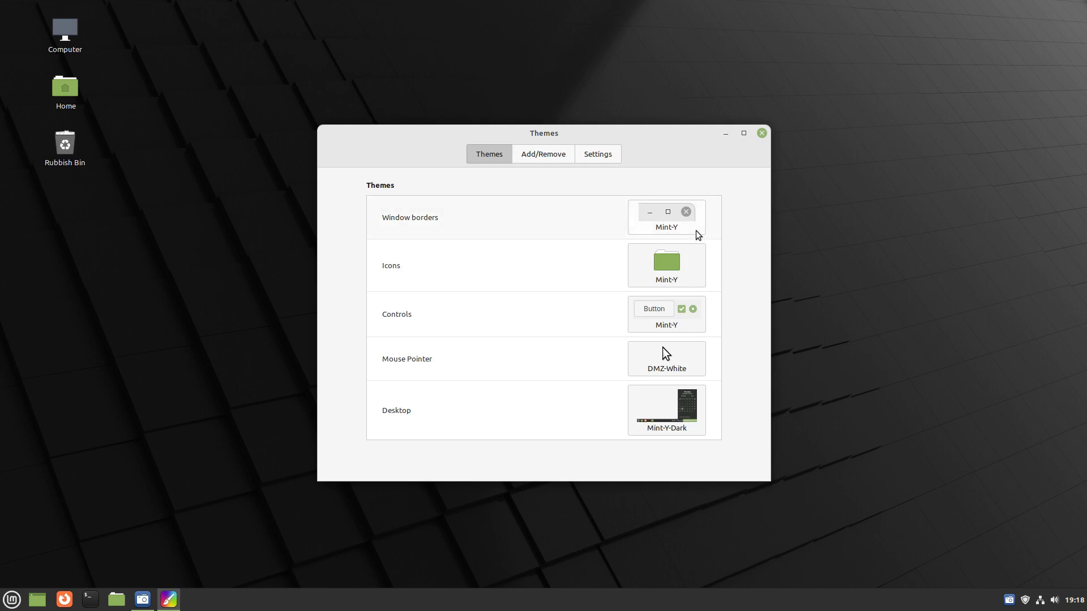
- Set window borders to Fluent-round, icons to Fluent-orange, and controls to Fluent-round
{"action": "left_click", "coordinate": [664, 217]}
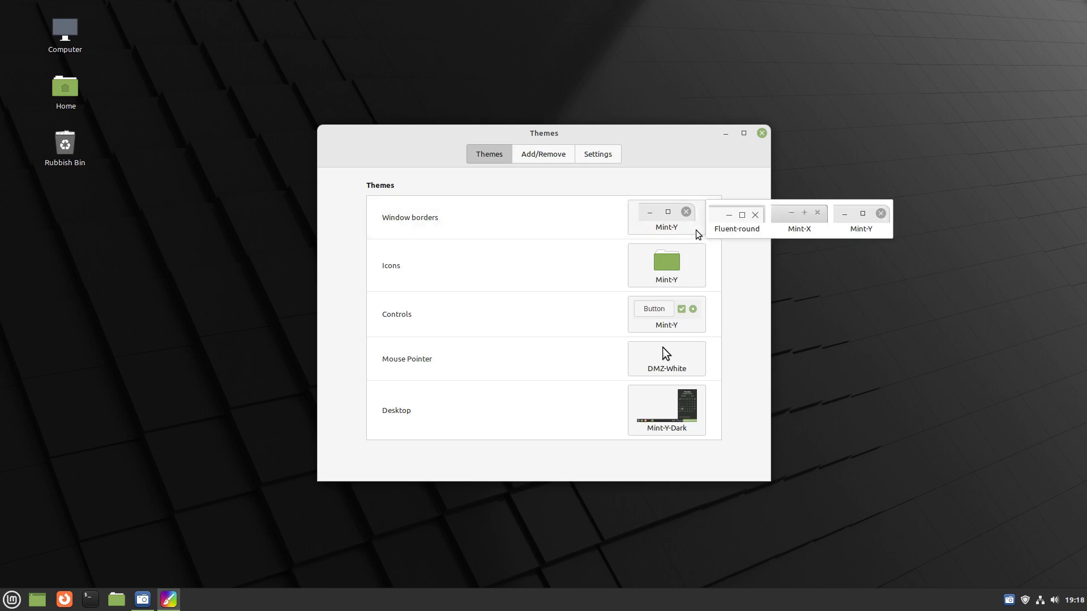
{"action": "left_click", "coordinate": [736, 219]}
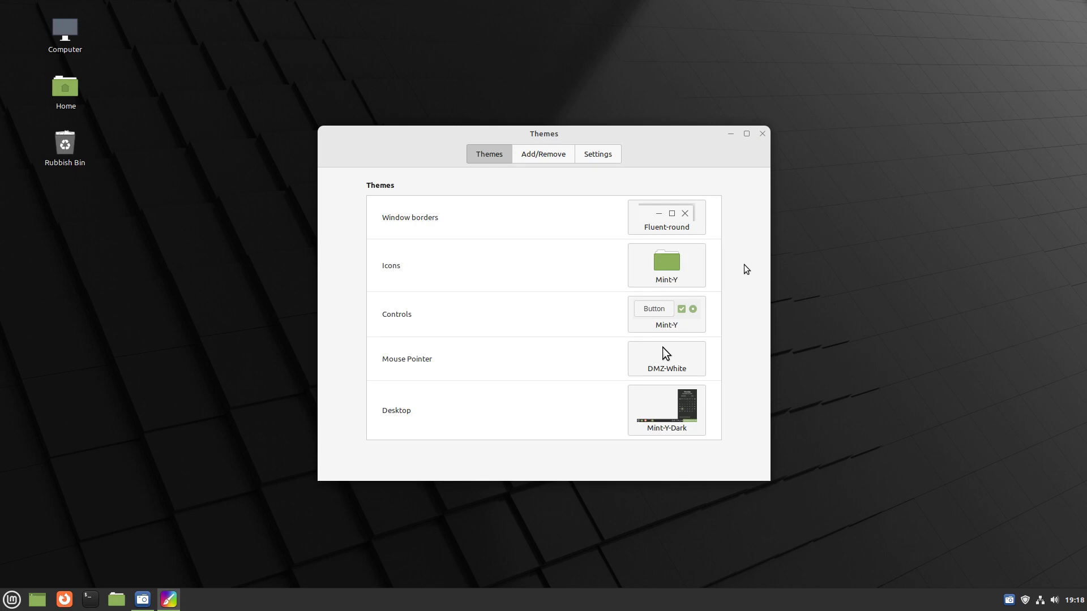
{"action": "left_click", "coordinate": [665, 262]}
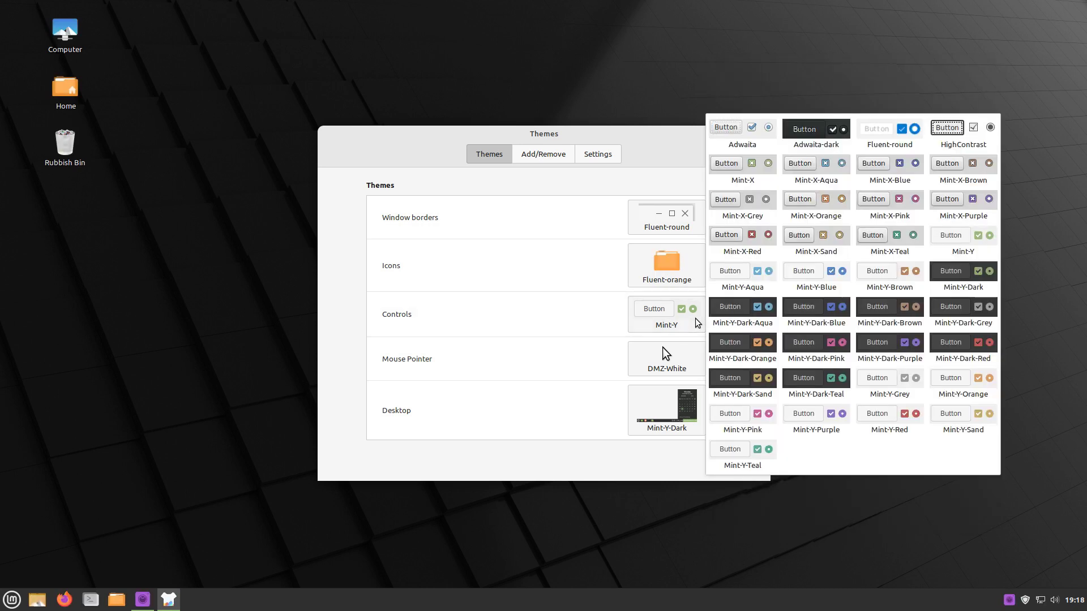
{"action": "mouse_move", "coordinate": [879, 199]}
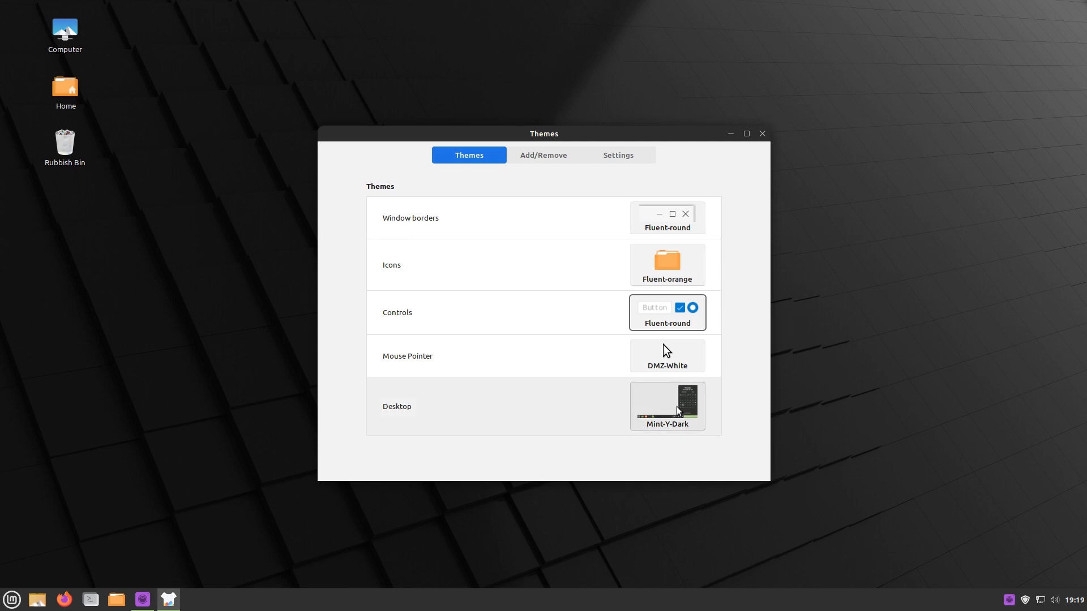
{"action": "left_click", "coordinate": [666, 406]}
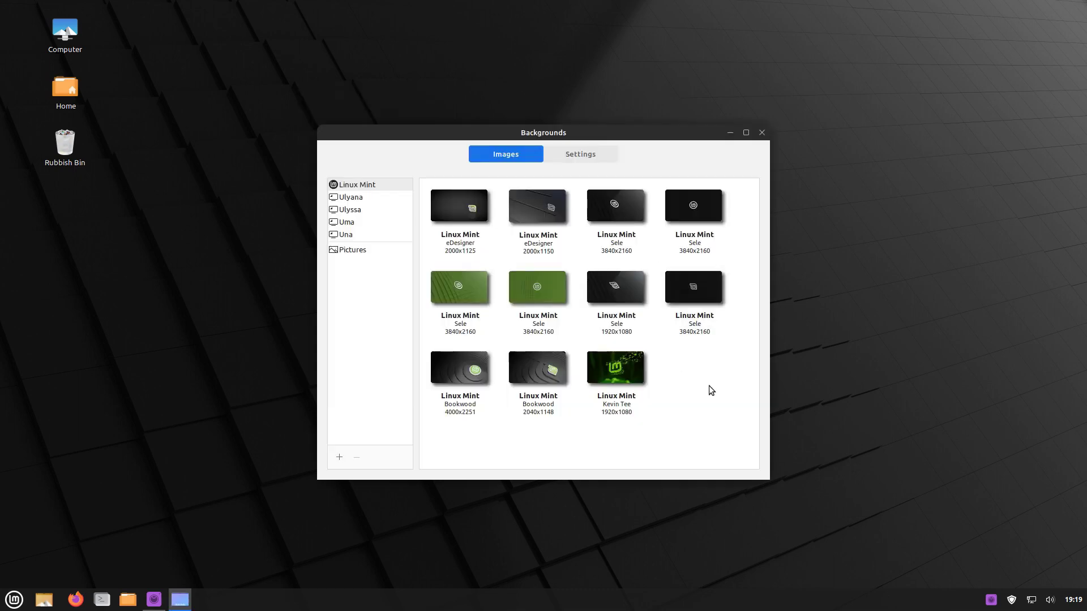
- Set the blue mountain picture as the desktop wallpaper
{"action": "left_click", "coordinate": [339, 457]}
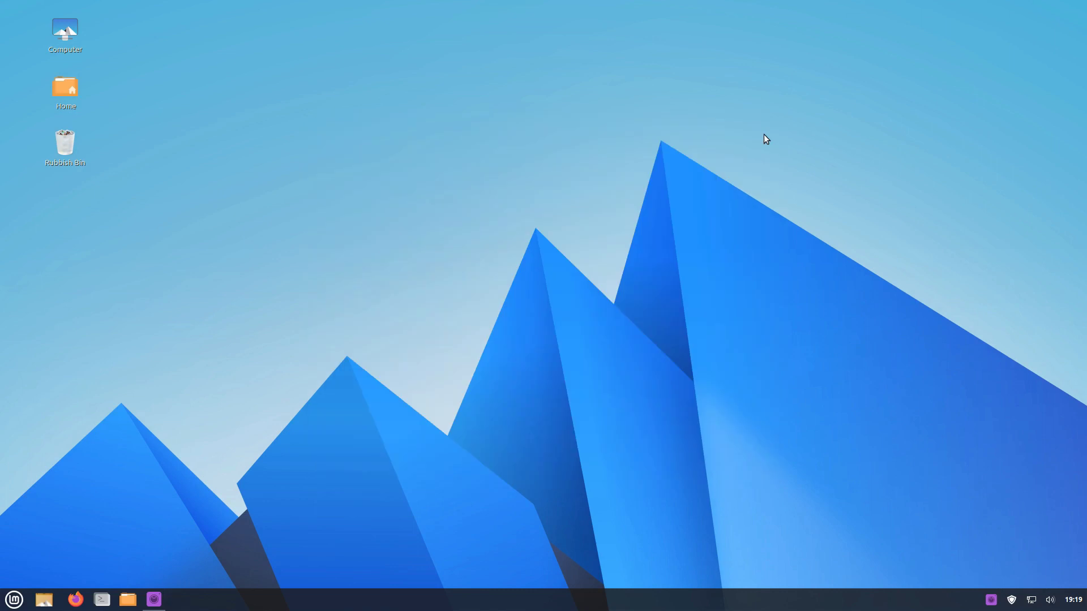
{"action": "mouse_move", "coordinate": [799, 171]}
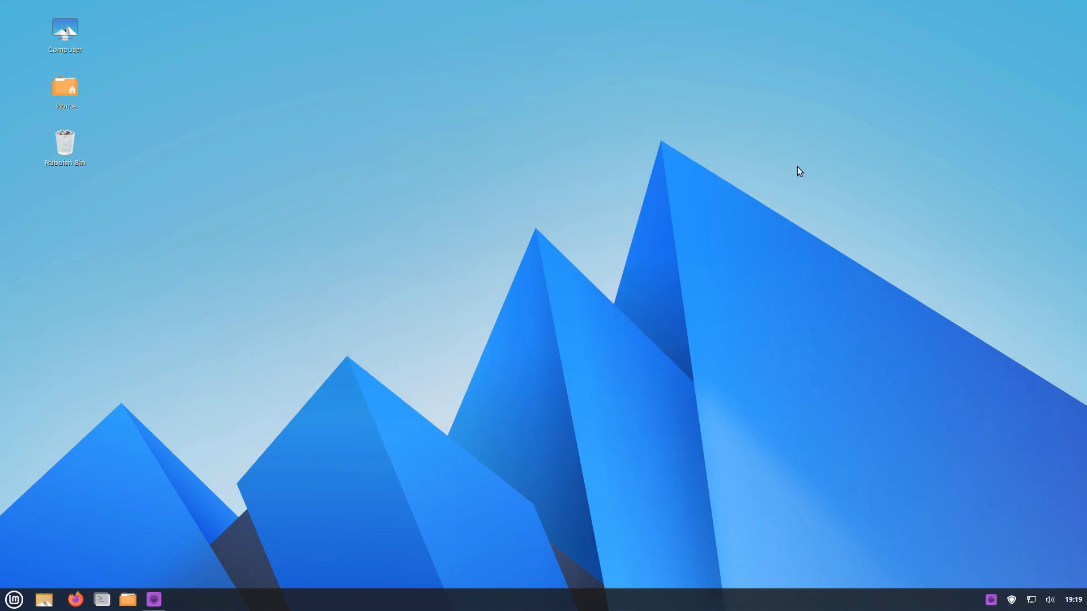
{"action": "mouse_move", "coordinate": [725, 176]}
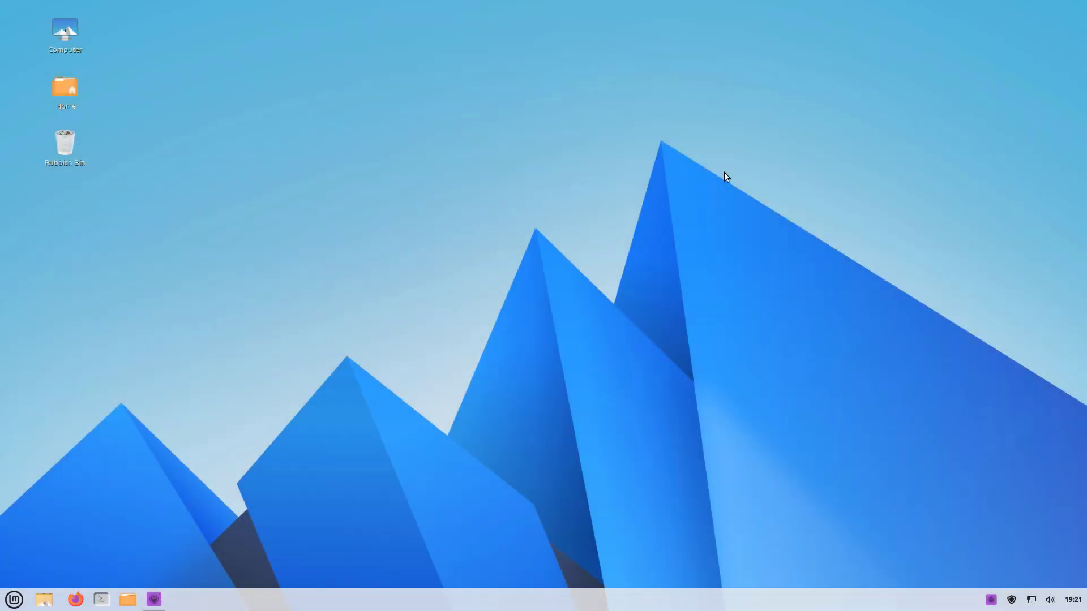
- Check the calendar and sound applet styling, then apply Fluent-round-light themes with Qogir-ubuntu icons
{"action": "left_click", "coordinate": [1073, 599]}
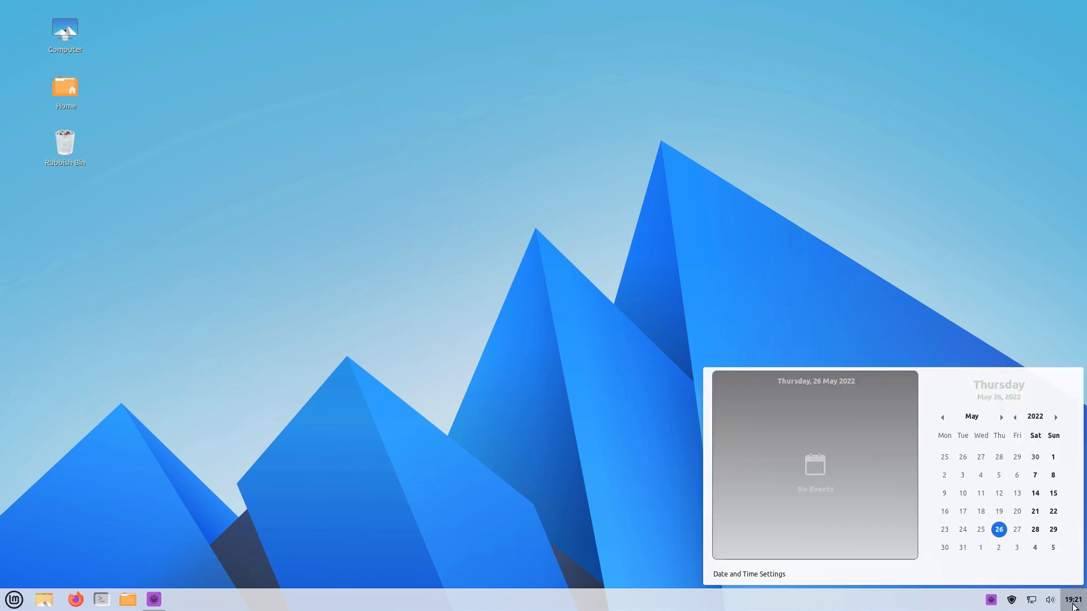
{"action": "left_click", "coordinate": [1050, 599]}
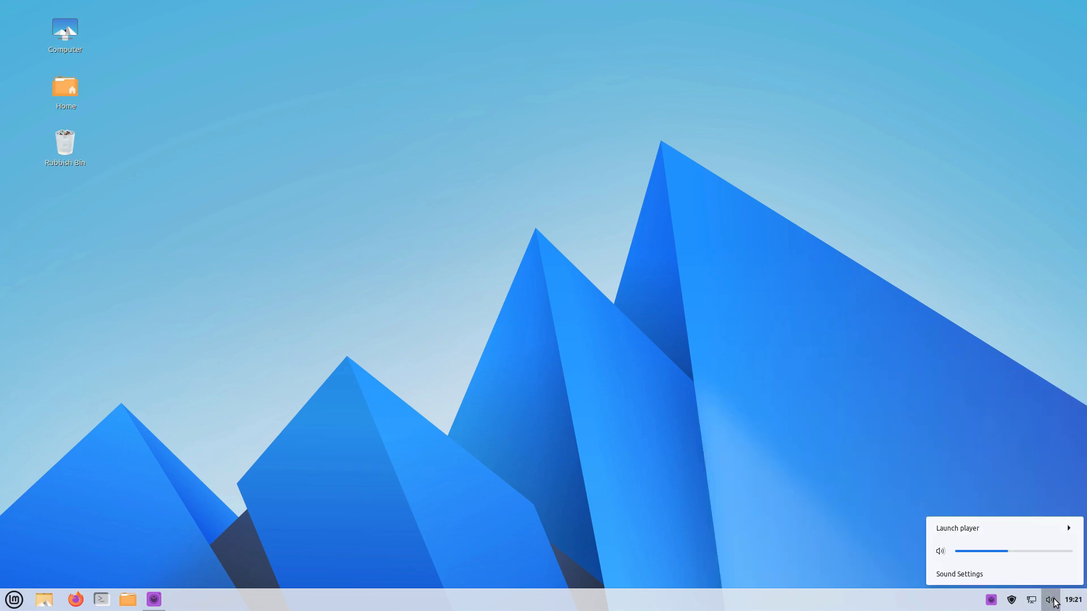
{"action": "left_click", "coordinate": [600, 161]}
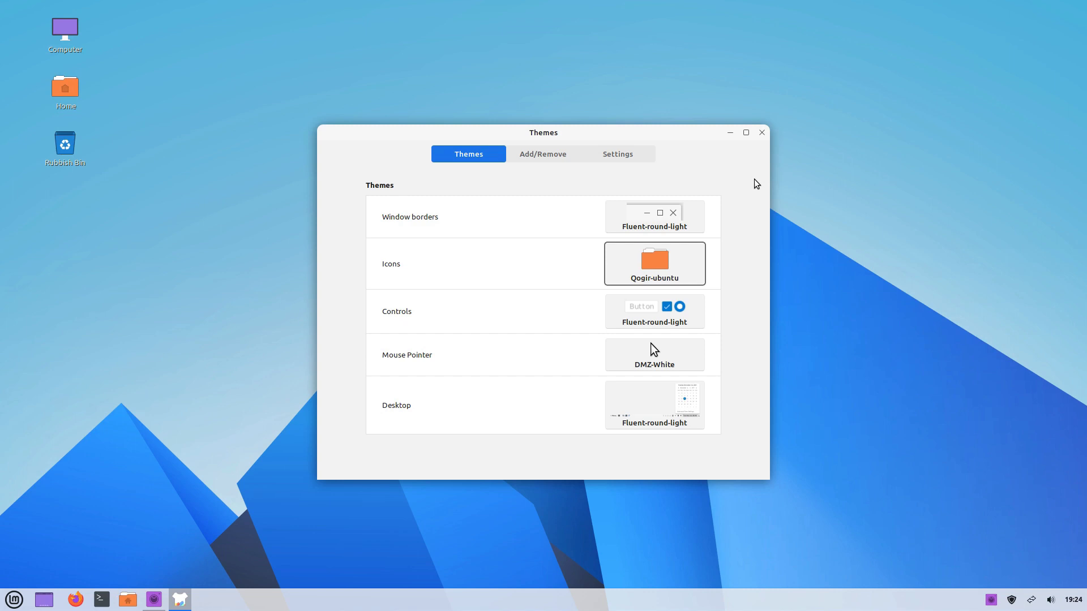
- Close Themes, then review Panel settings (height 44) and close that window
{"action": "left_click", "coordinate": [760, 133]}
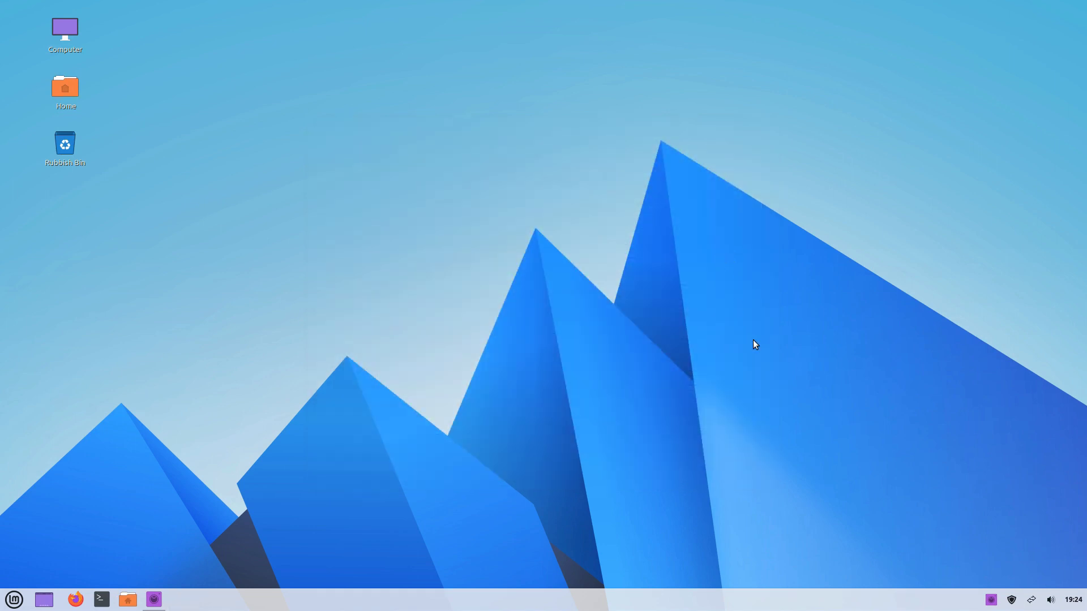
{"action": "right_click", "coordinate": [794, 598]}
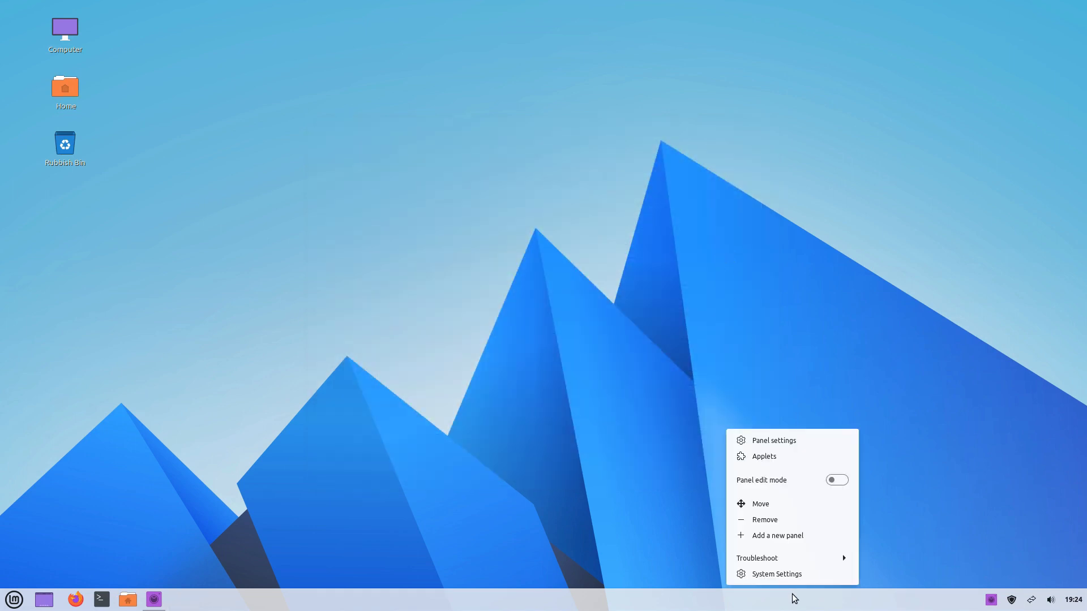
{"action": "left_click", "coordinate": [774, 441]}
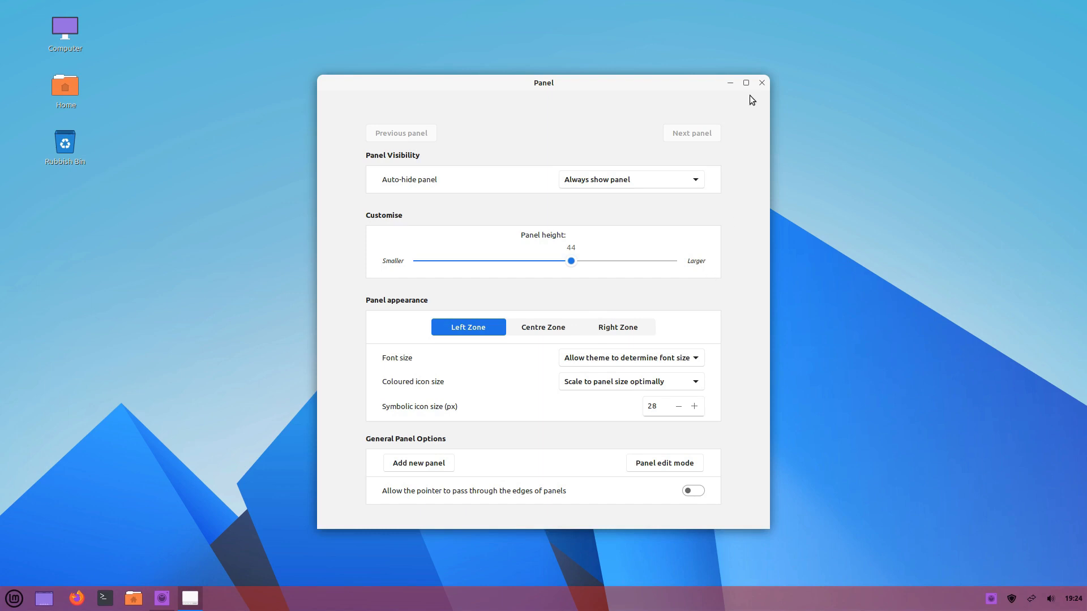
{"action": "left_click", "coordinate": [761, 82]}
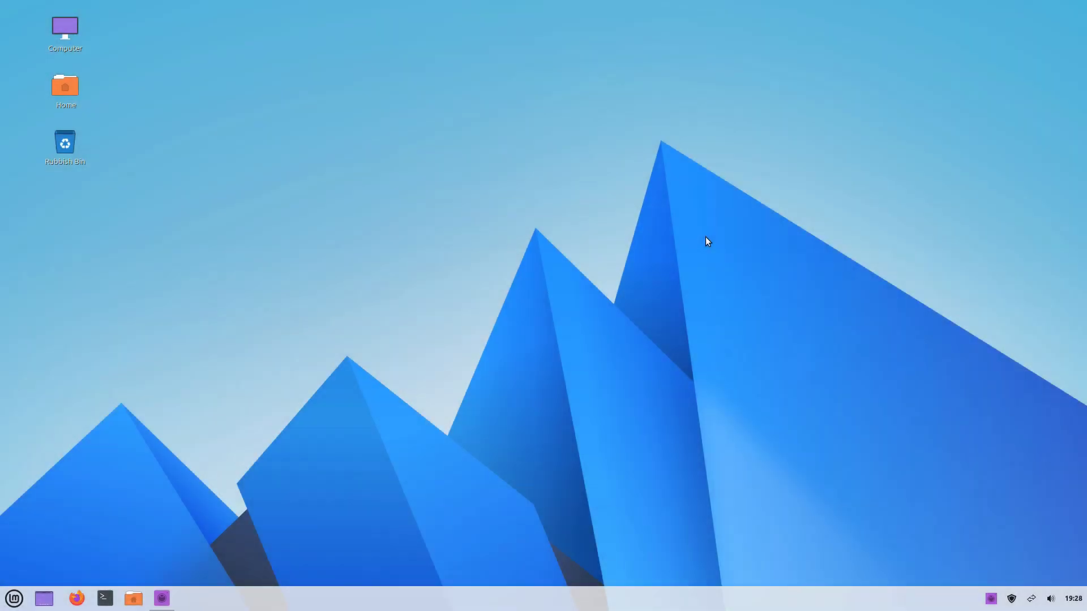
{"action": "mouse_move", "coordinate": [5, 606]}
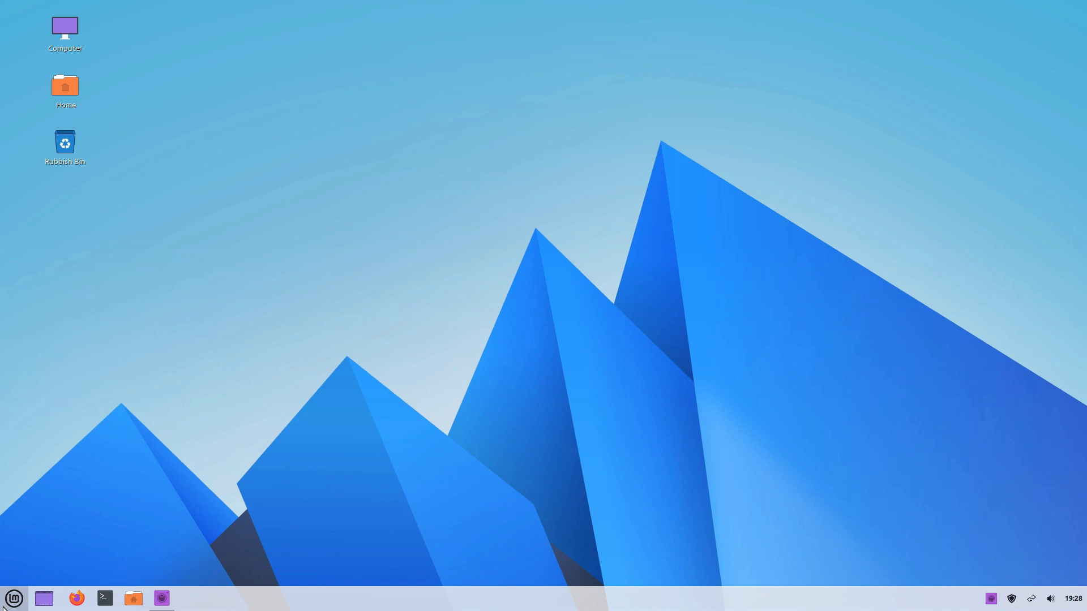
{"action": "mouse_move", "coordinate": [645, 199]}
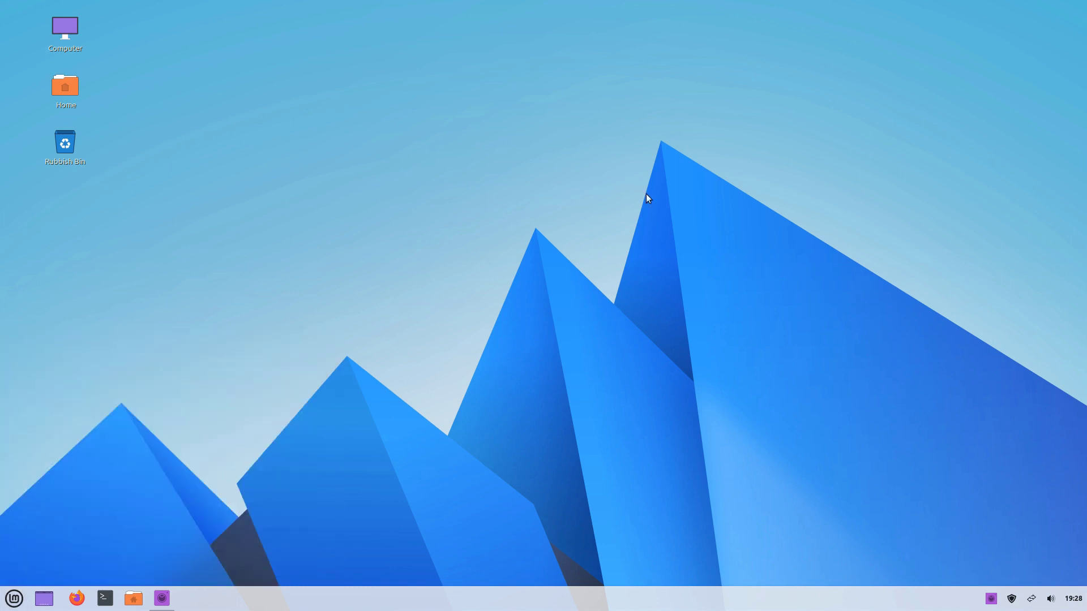
{"action": "mouse_move", "coordinate": [135, 575]}
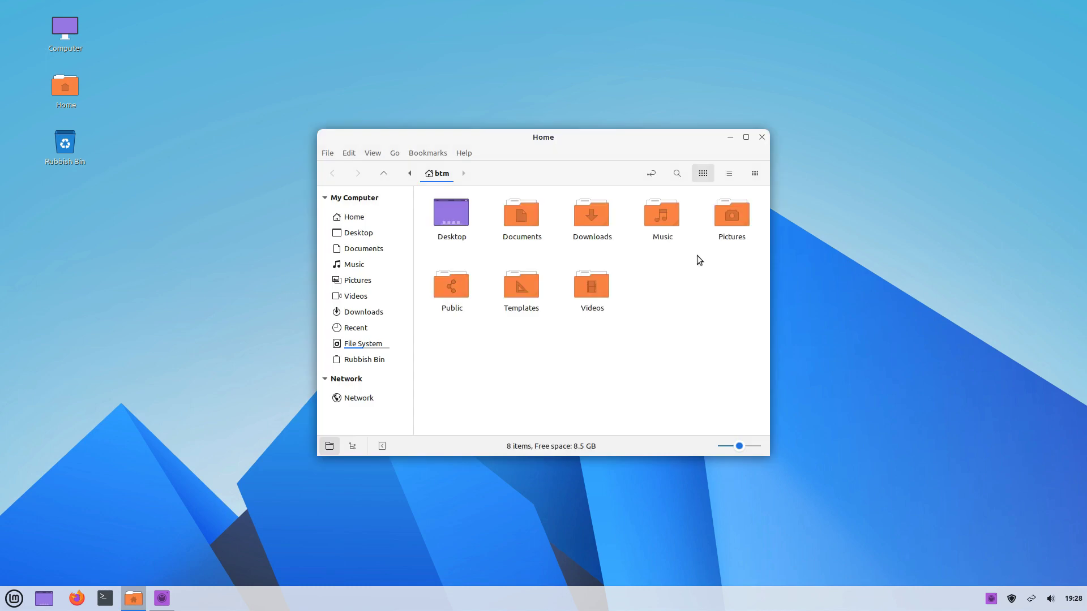
{"action": "left_click", "coordinate": [760, 136]}
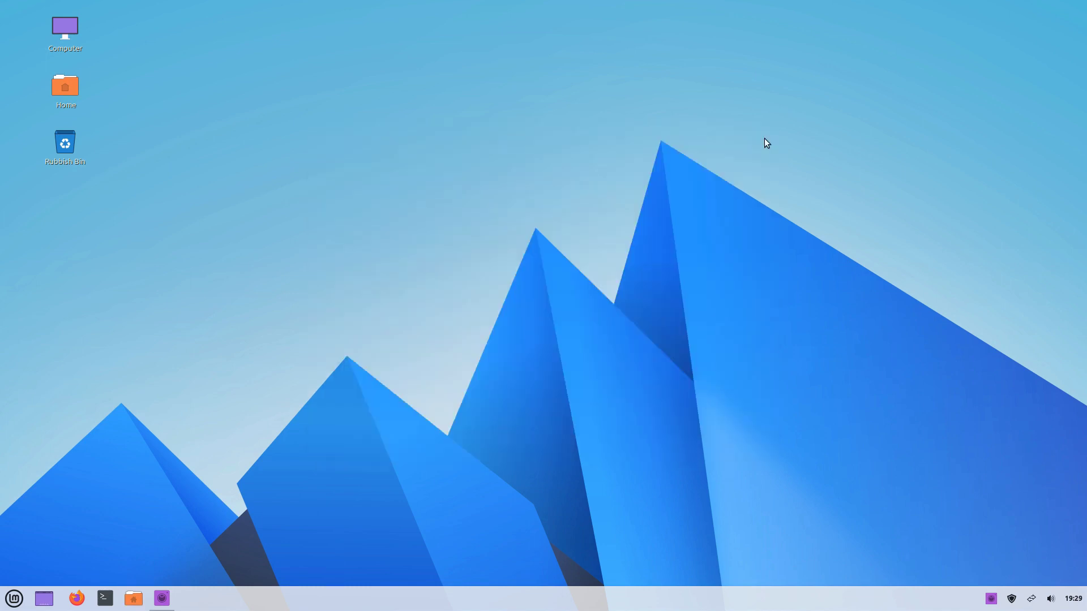
{"action": "mouse_move", "coordinate": [6, 19]}
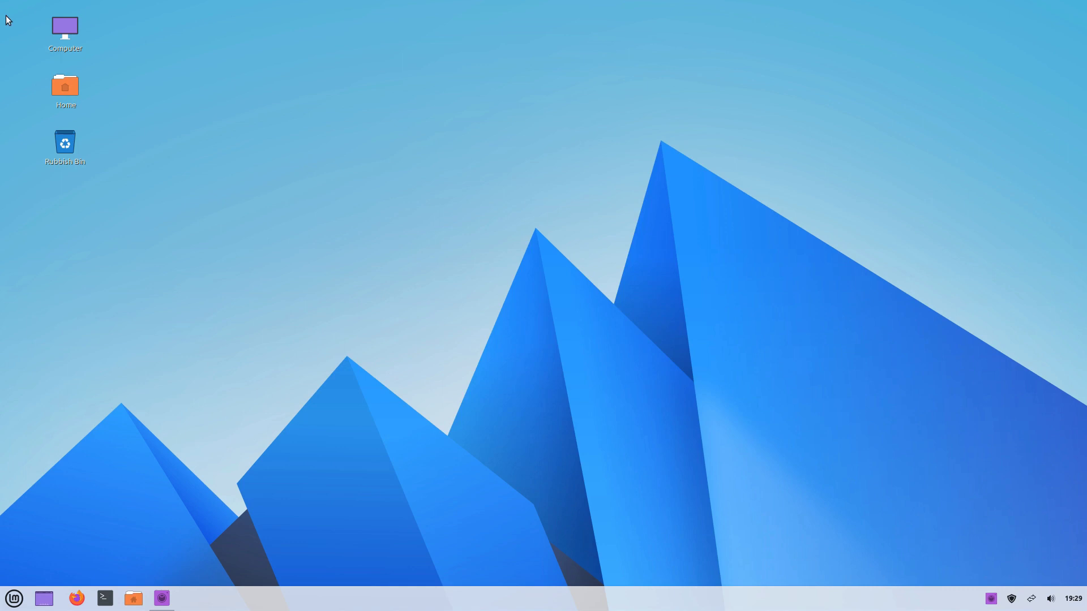